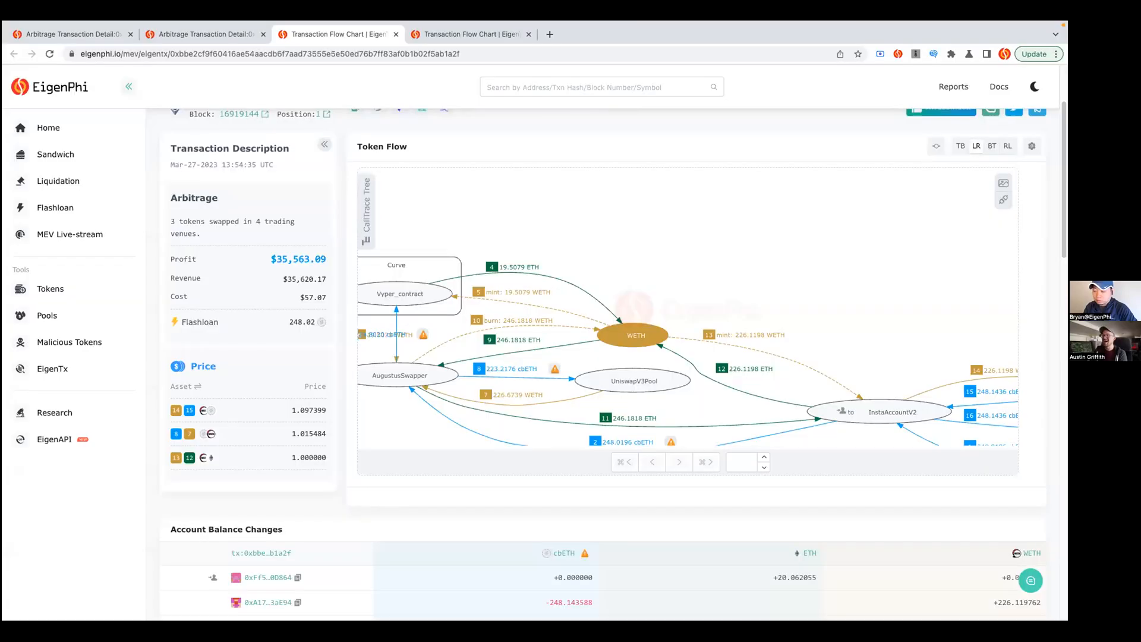
pyautogui.moveTo(635, 268)
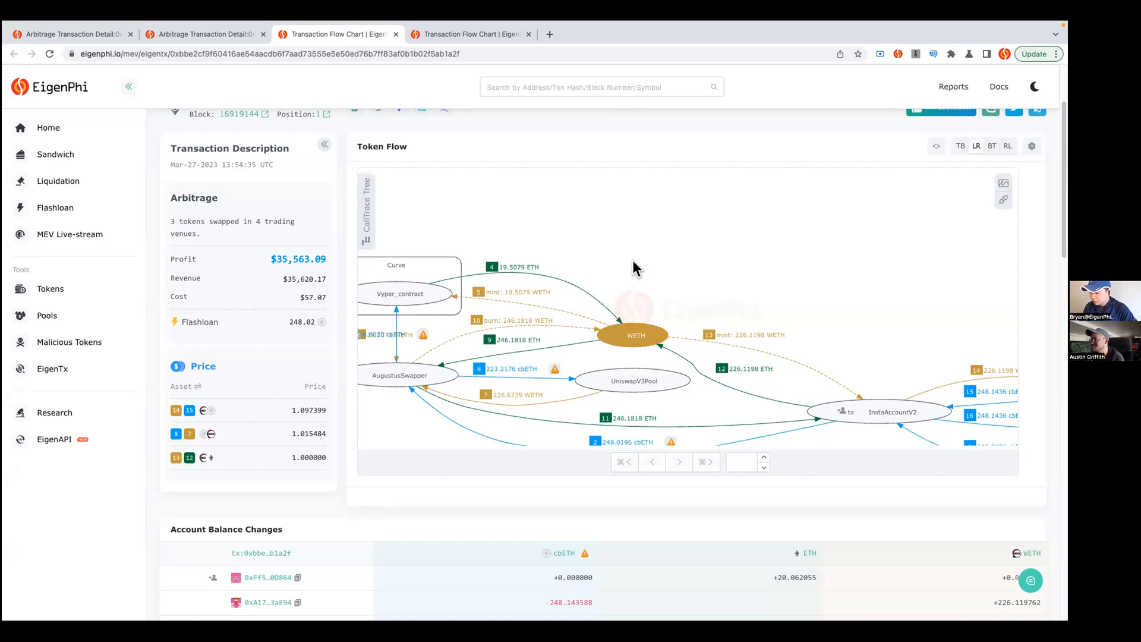
pyautogui.moveTo(546, 241)
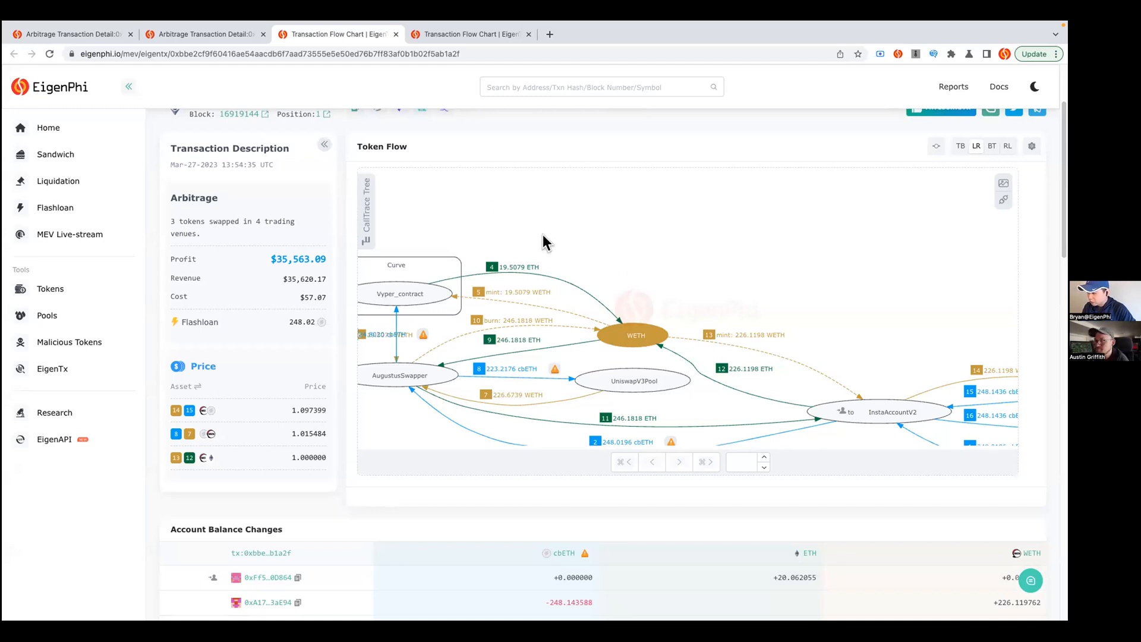
# Step: Pan the token-flow chart toward the InstaFlashAggregatorProxy and Vault borrow/repay edges
pyautogui.scroll(3)
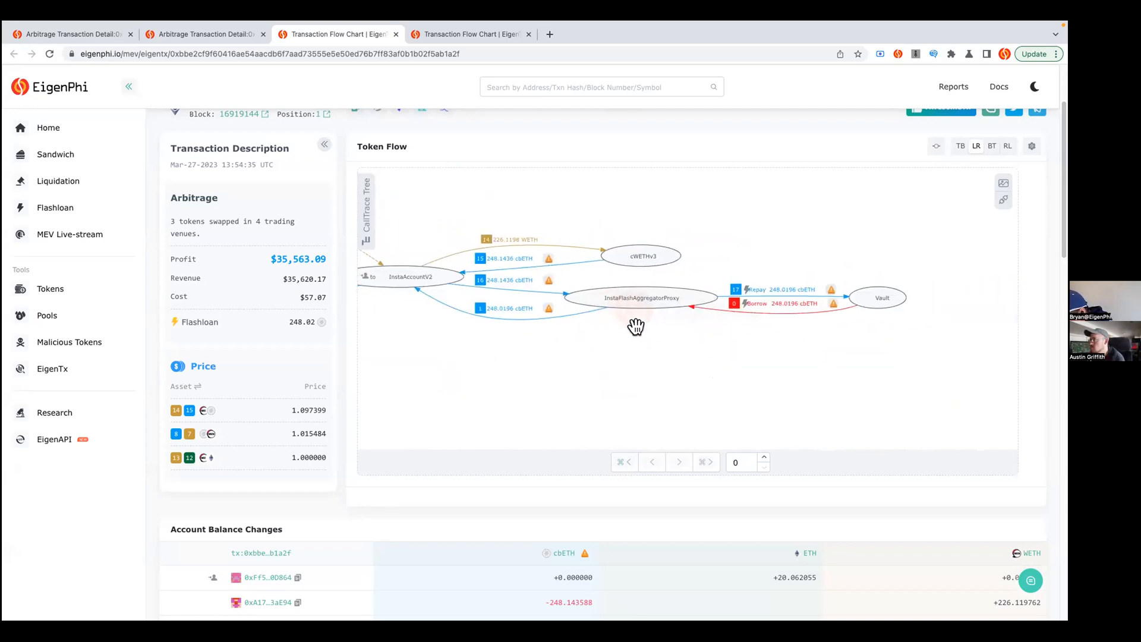
pyautogui.moveTo(648, 345)
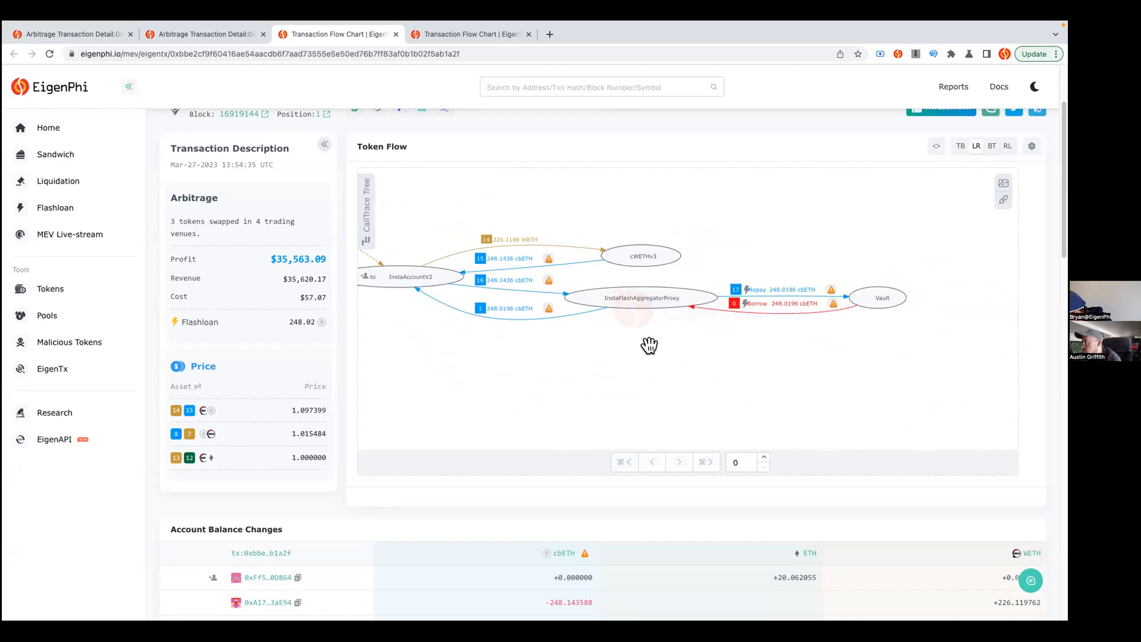
pyautogui.moveTo(810, 354)
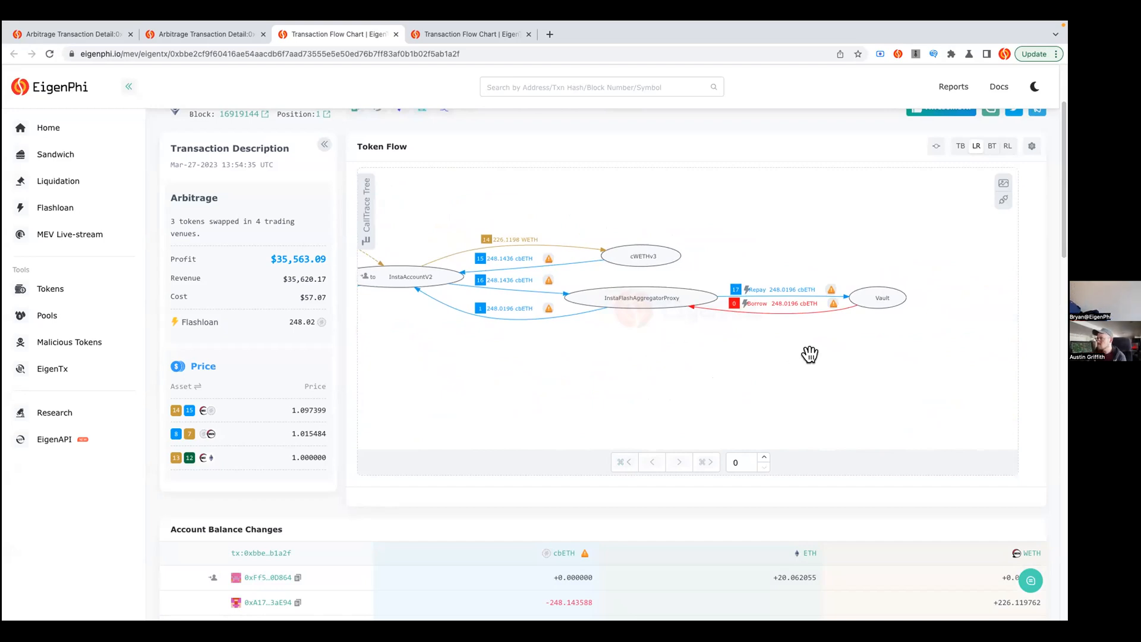
pyautogui.moveTo(775, 325)
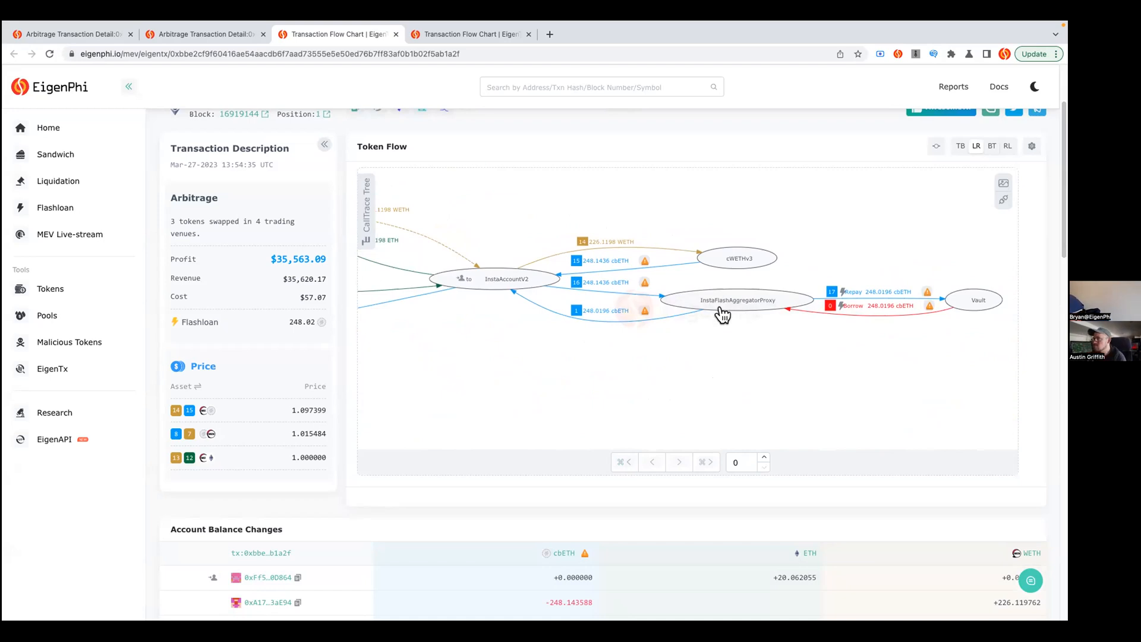
pyautogui.moveTo(737, 300)
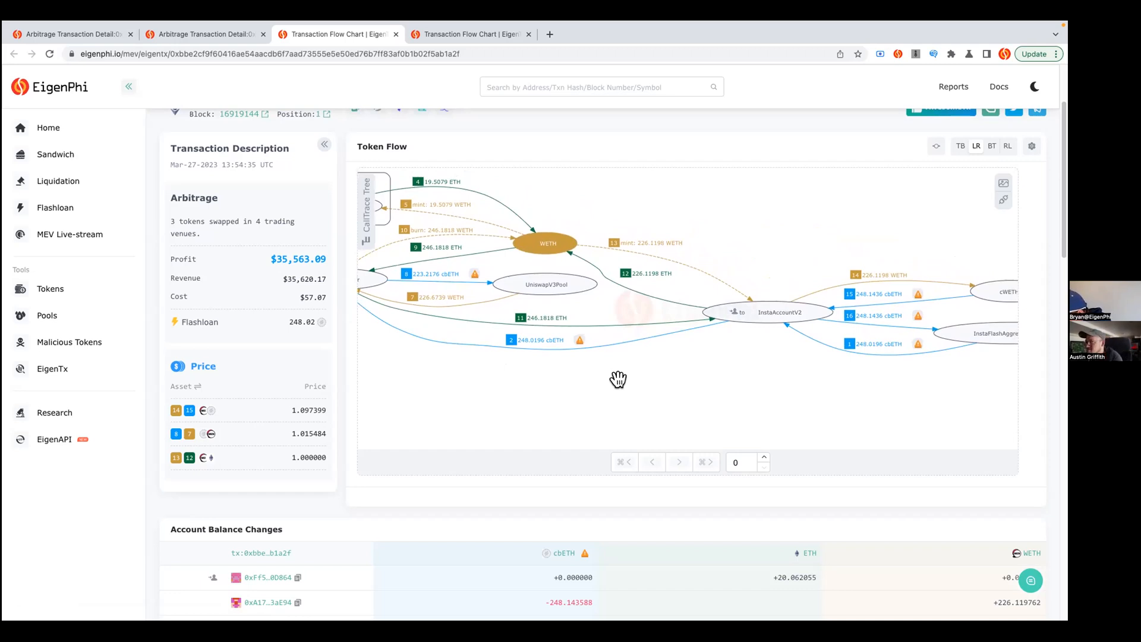
pyautogui.moveTo(328, 388)
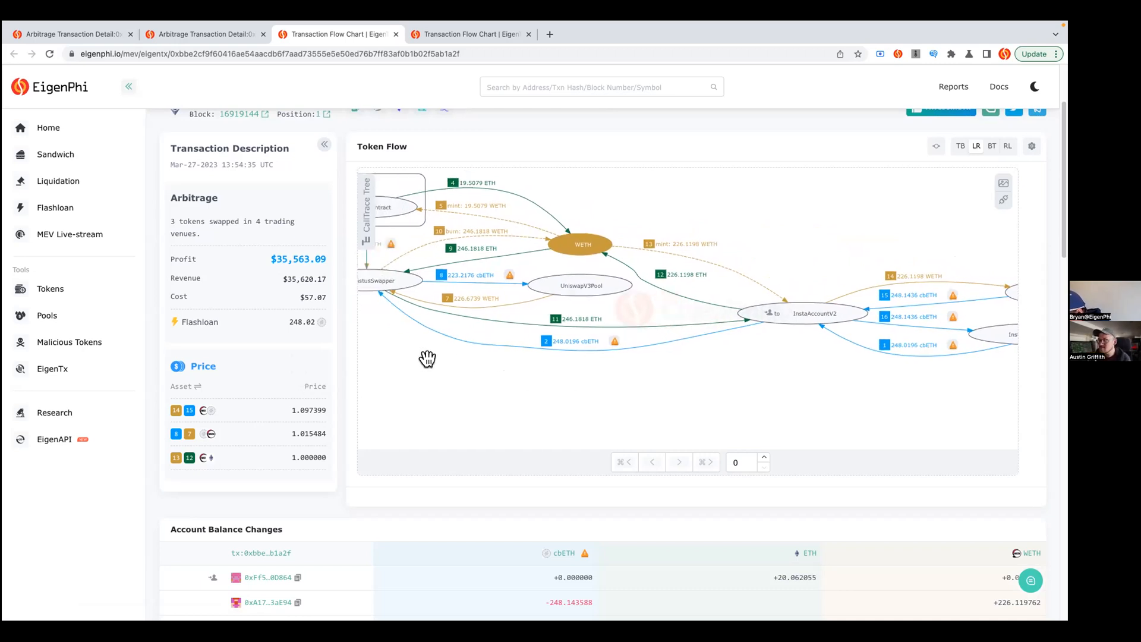
pyautogui.moveTo(385, 360)
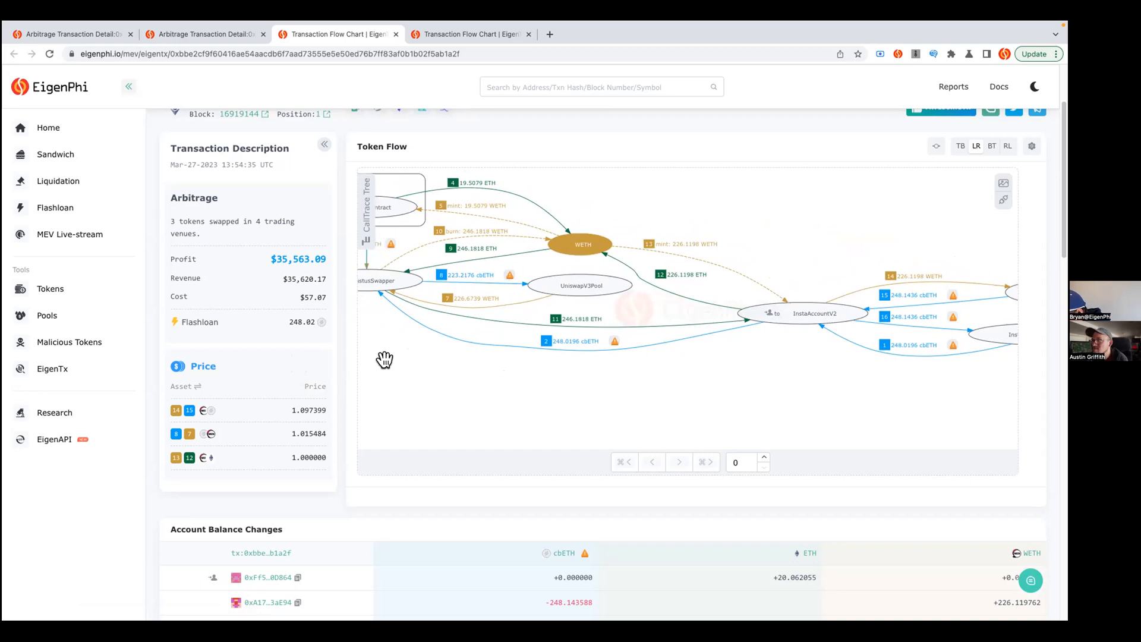
pyautogui.moveTo(265, 335)
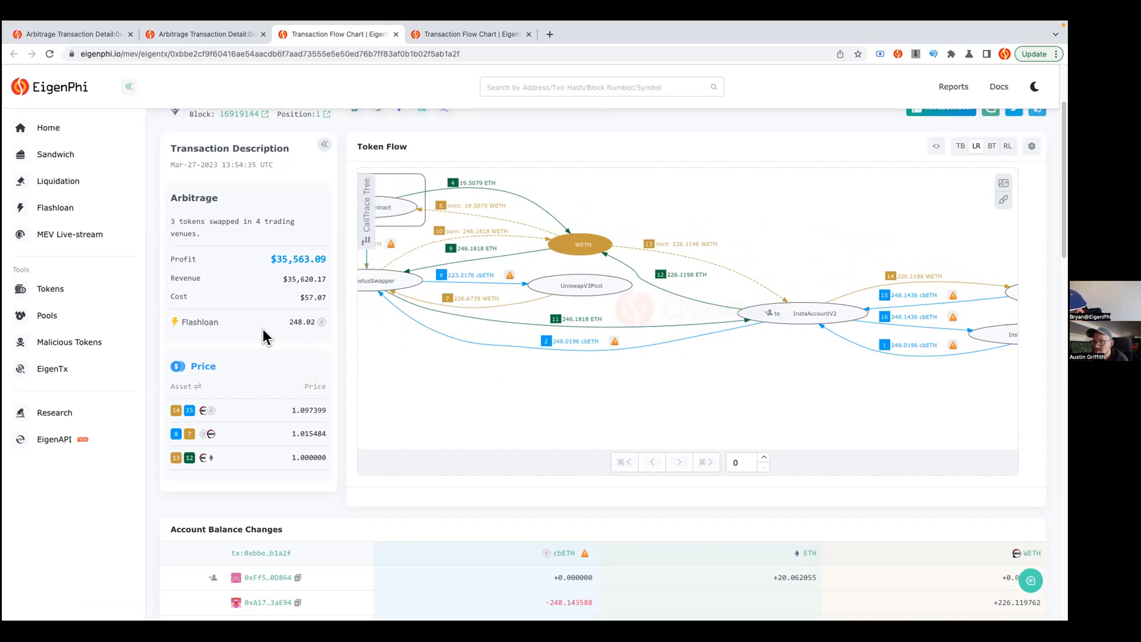
pyautogui.moveTo(243, 294)
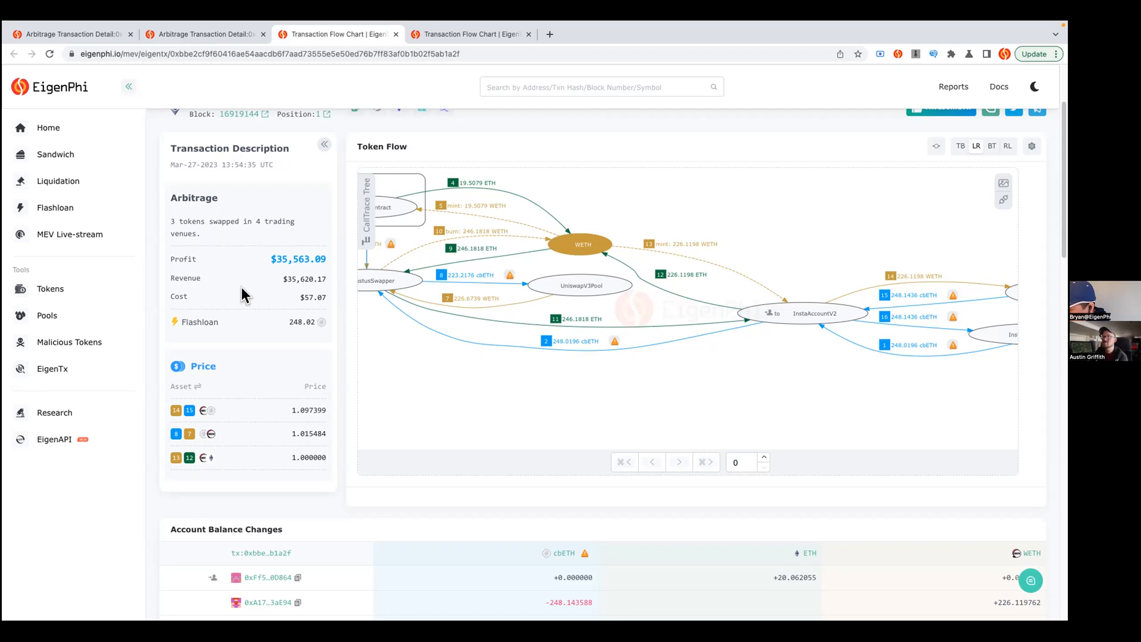
pyautogui.moveTo(492, 403)
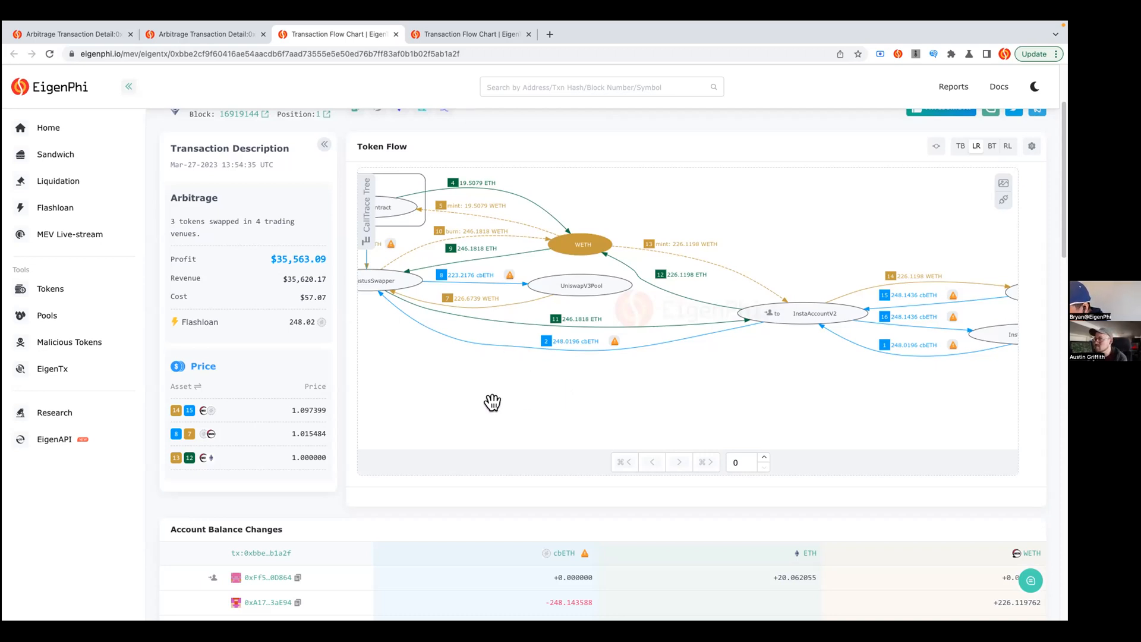
pyautogui.moveTo(367, 477)
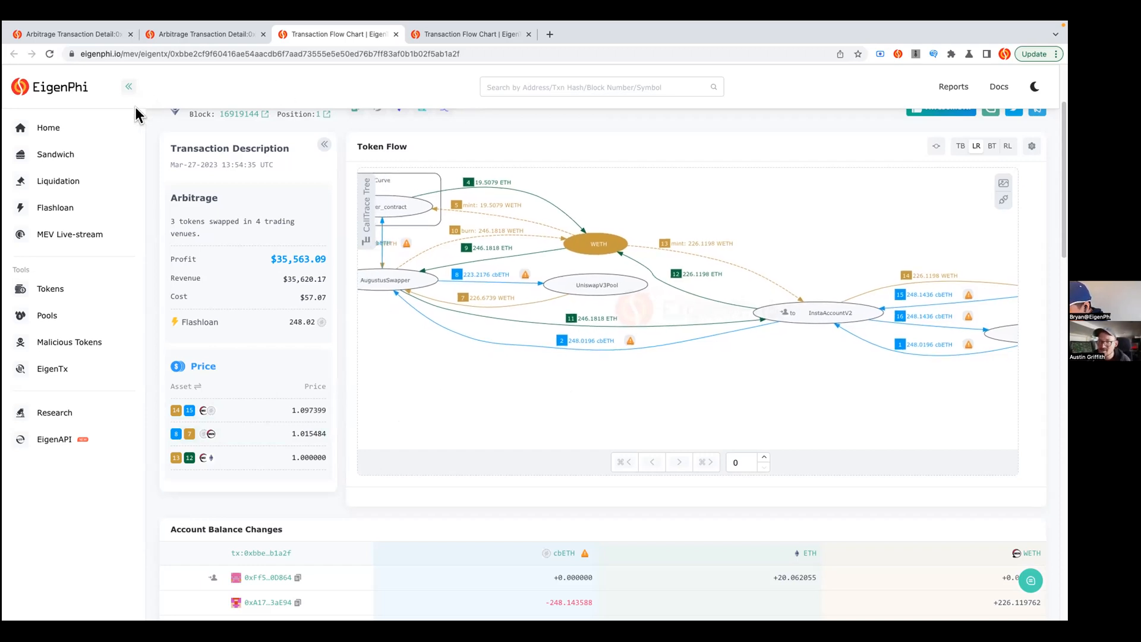
# Step: Go to the EigenTx transaction lookup page from the left sidebar
pyautogui.click(51, 368)
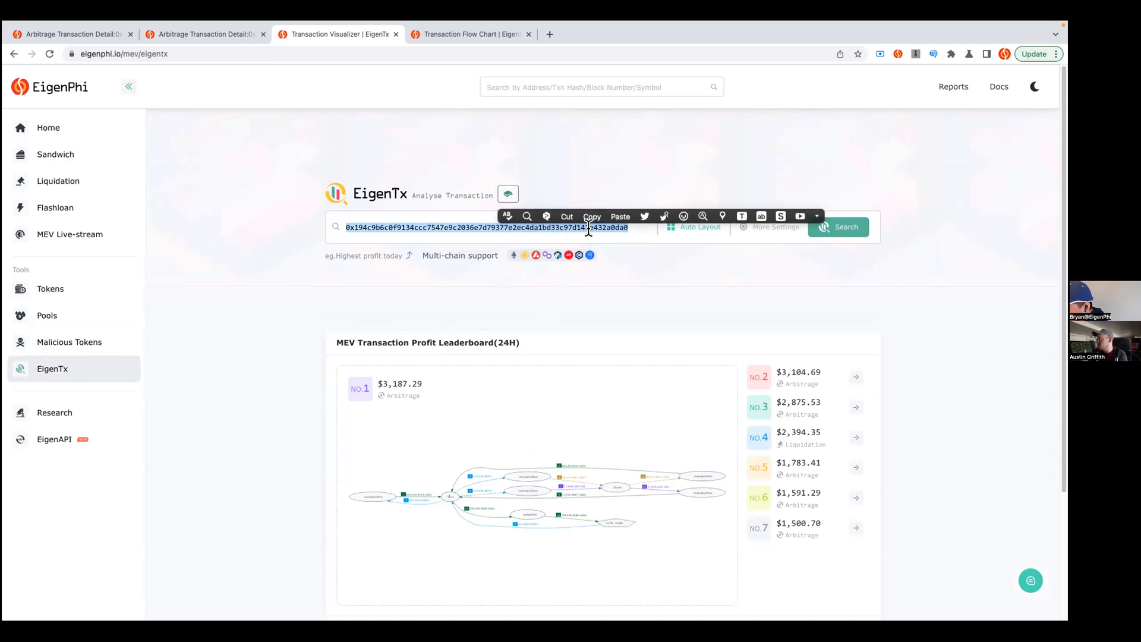
pyautogui.moveTo(629, 274)
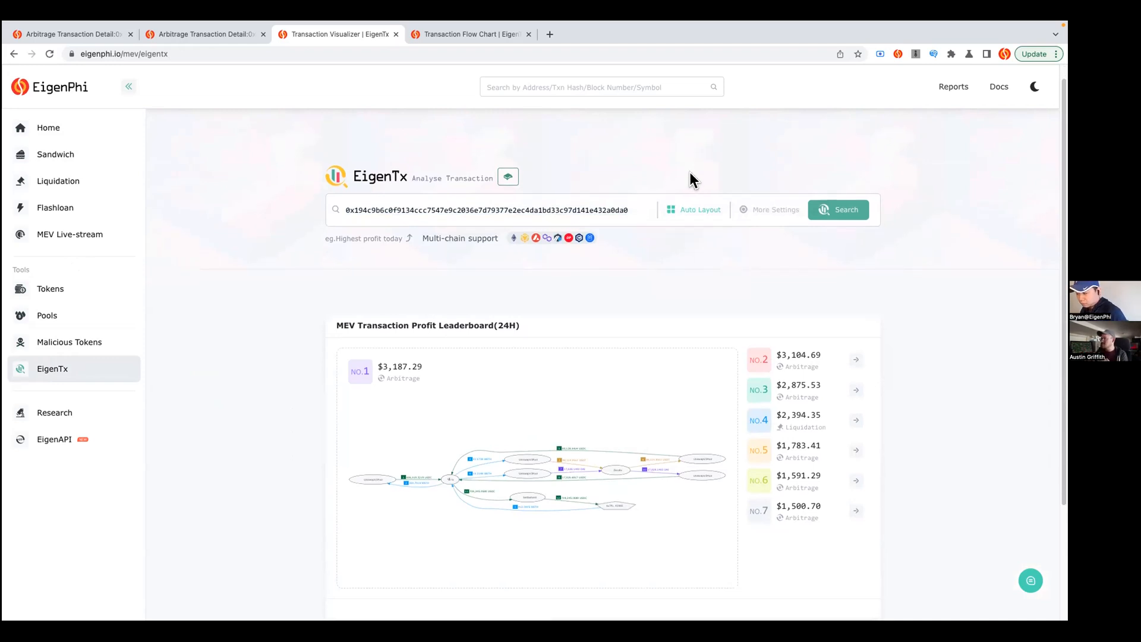
pyautogui.moveTo(649, 204)
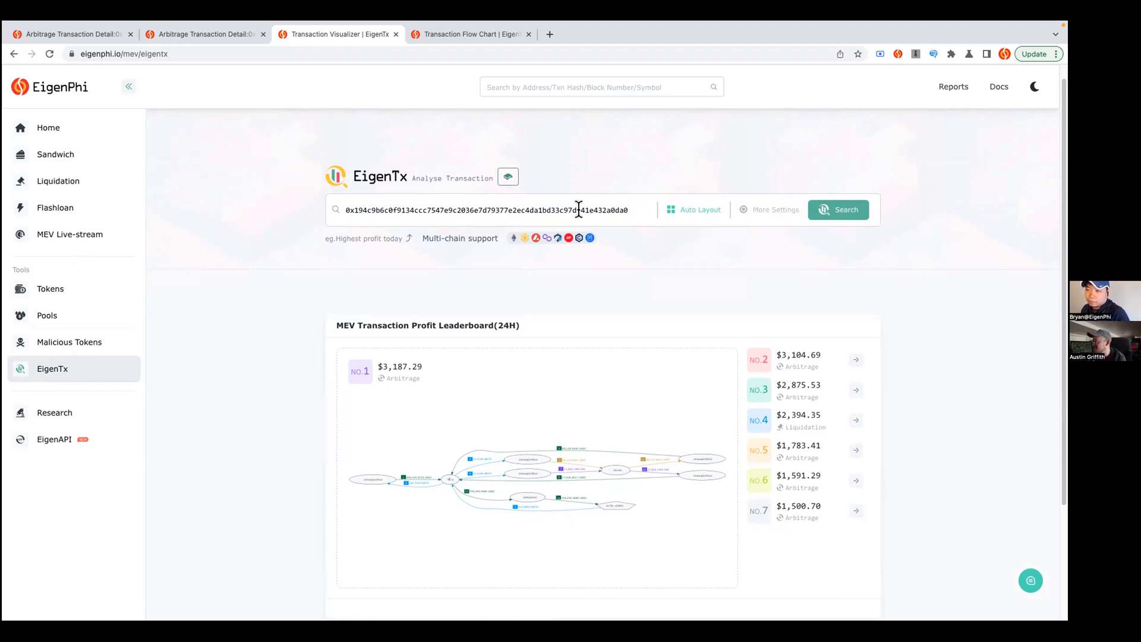
pyautogui.moveTo(560, 273)
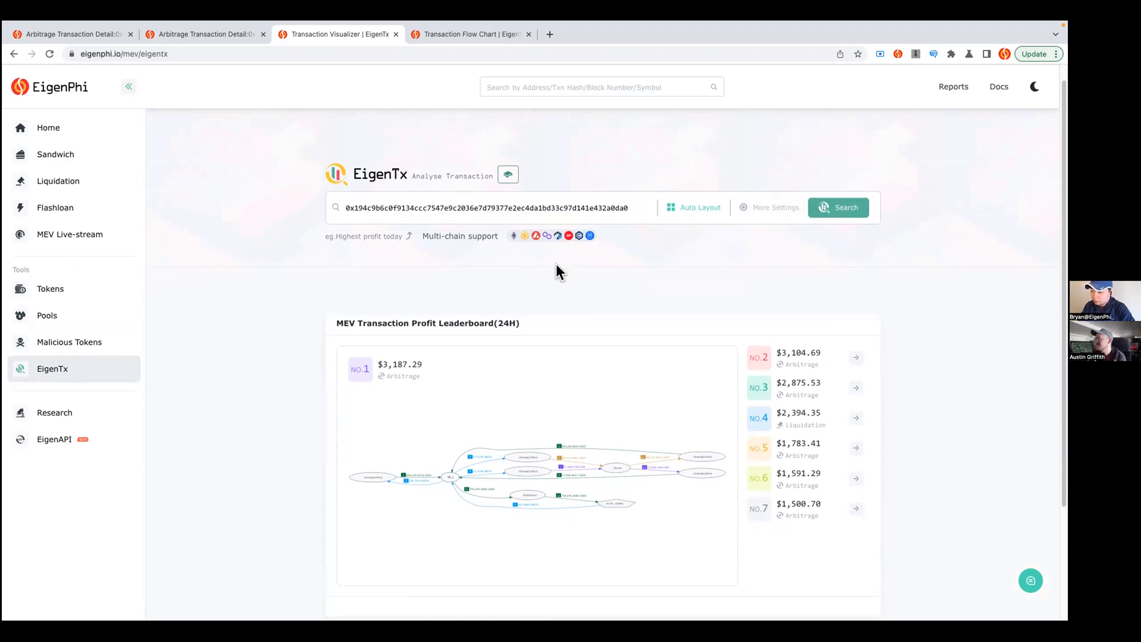
pyautogui.moveTo(519, 263)
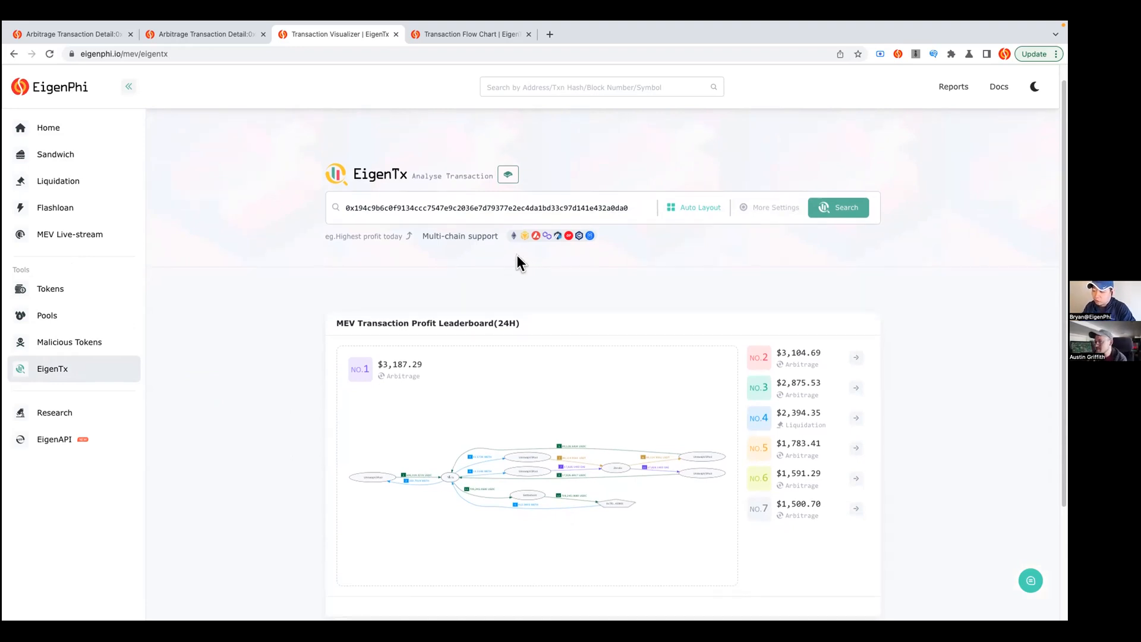
pyautogui.moveTo(545, 250)
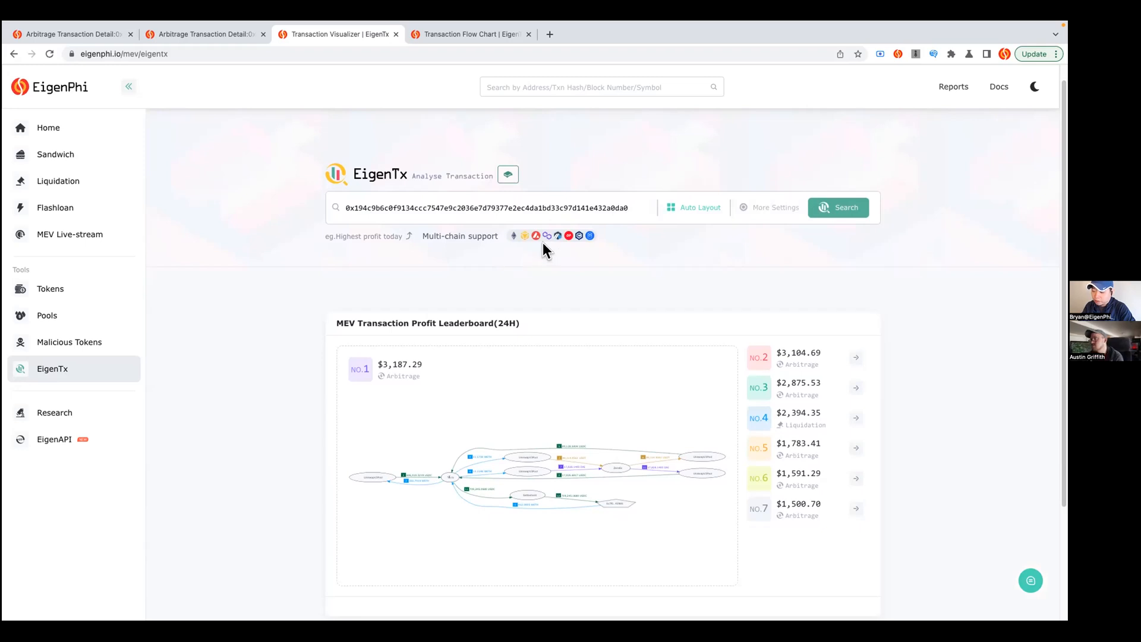
pyautogui.moveTo(536, 235)
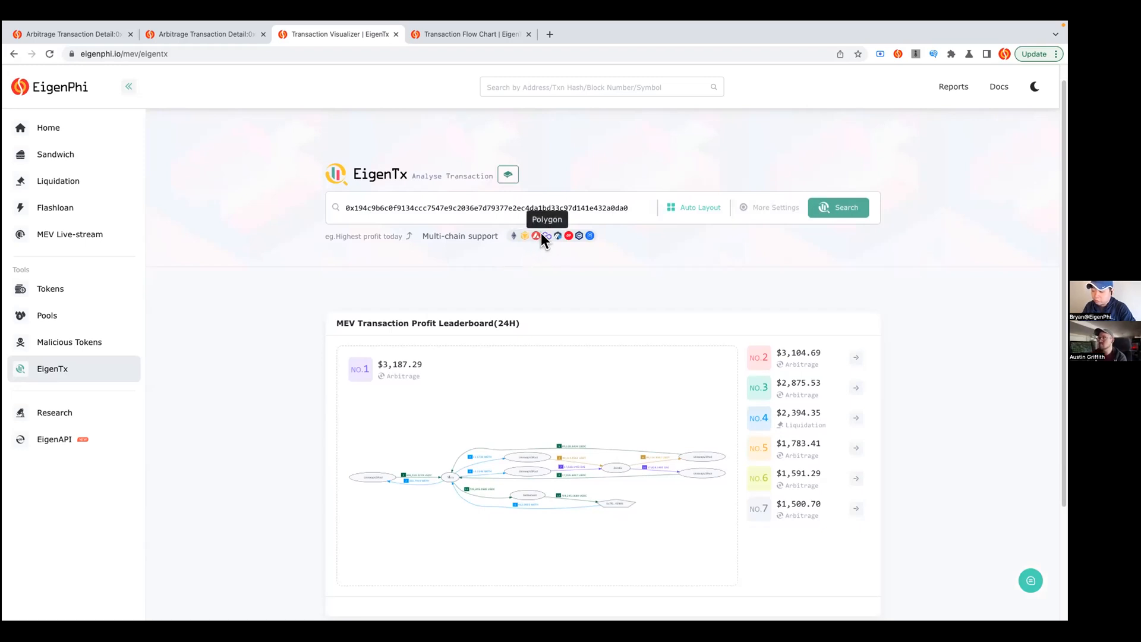
pyautogui.moveTo(568, 235)
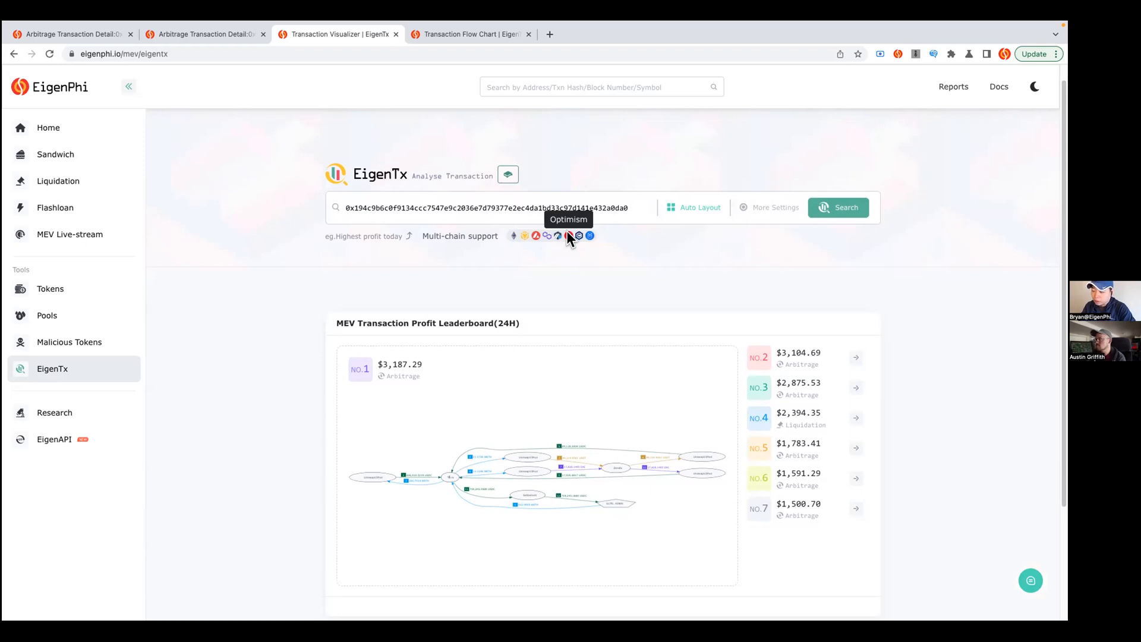
pyautogui.moveTo(611, 207)
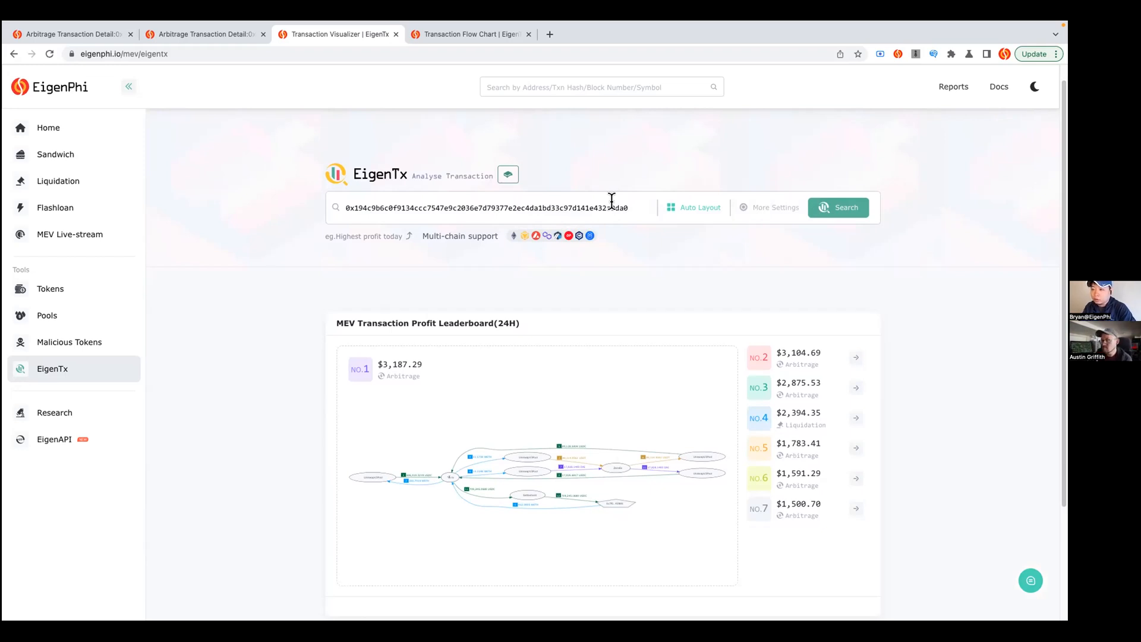
pyautogui.moveTo(622, 247)
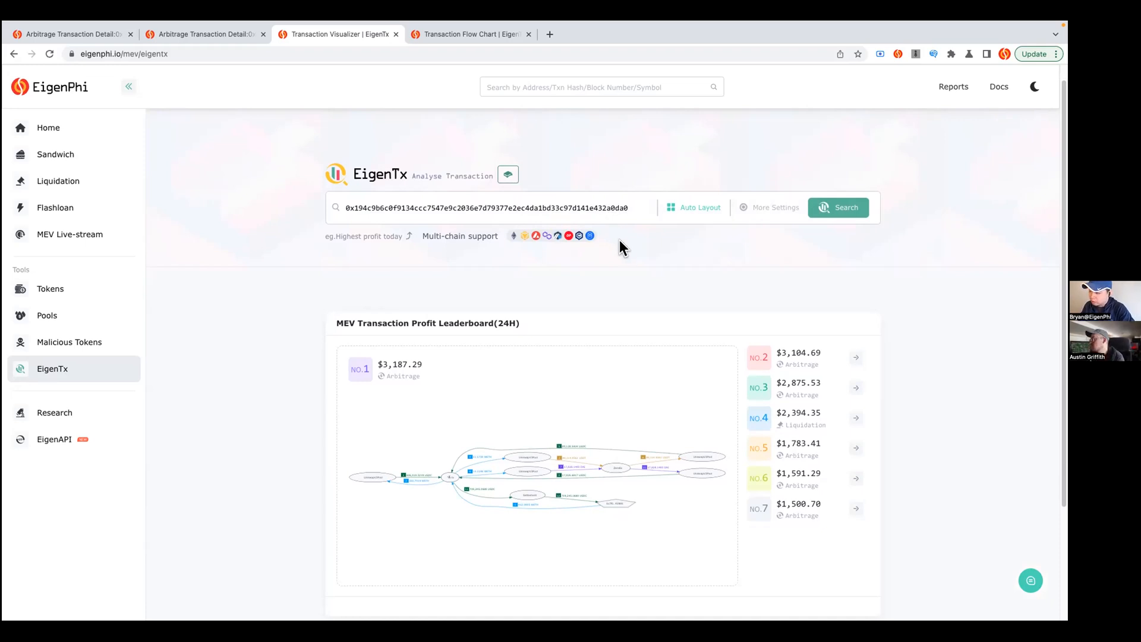
pyautogui.moveTo(542, 228)
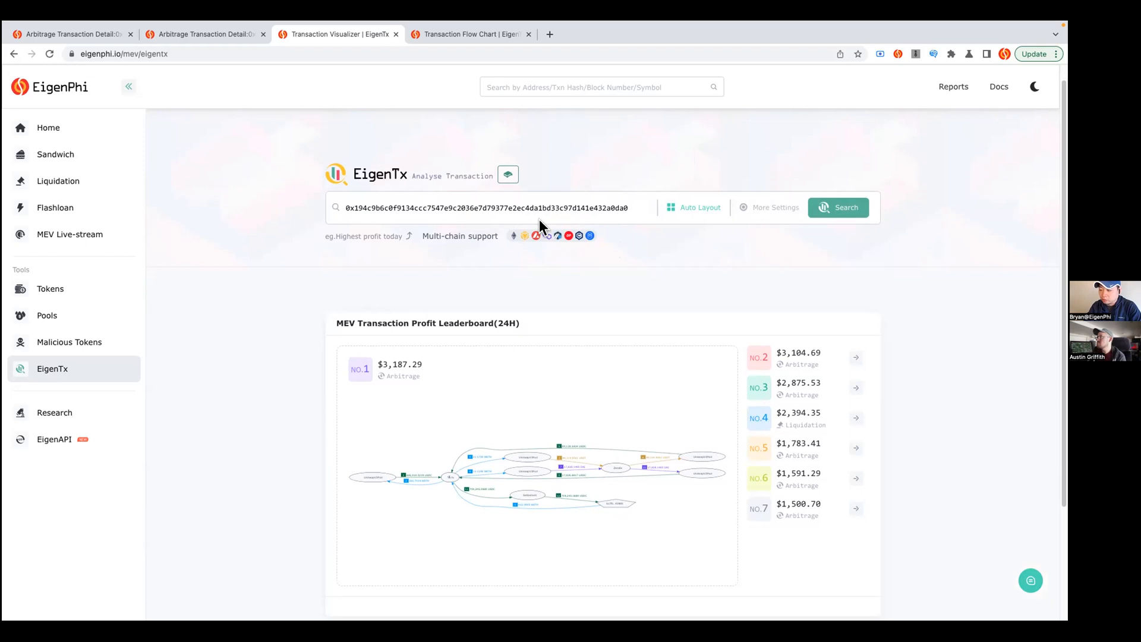
pyautogui.moveTo(556, 244)
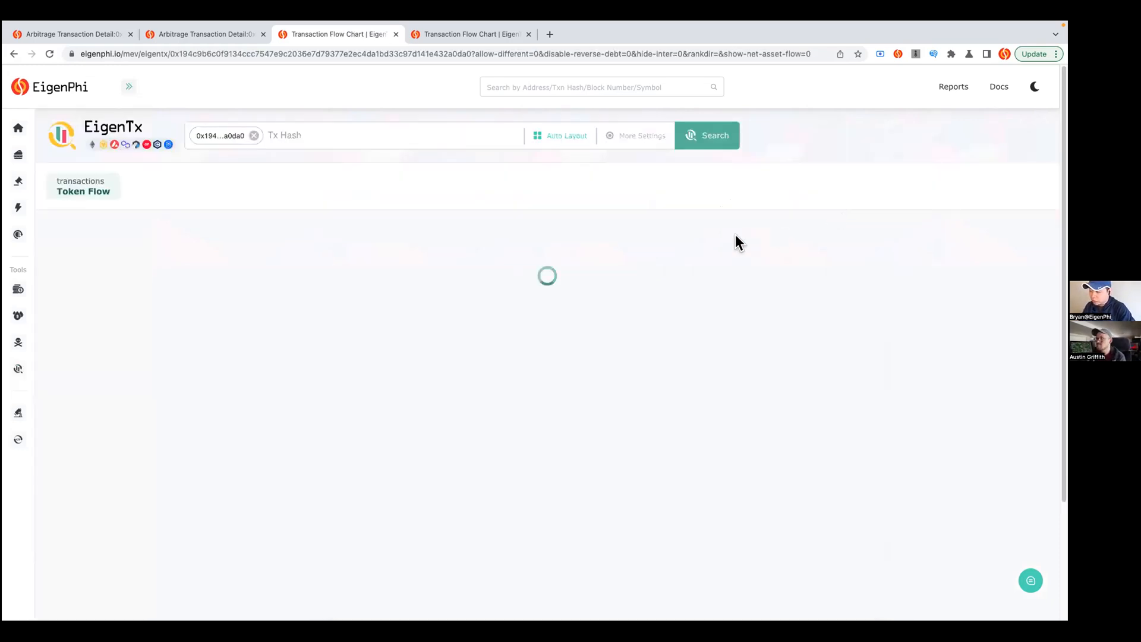
pyautogui.moveTo(317, 173)
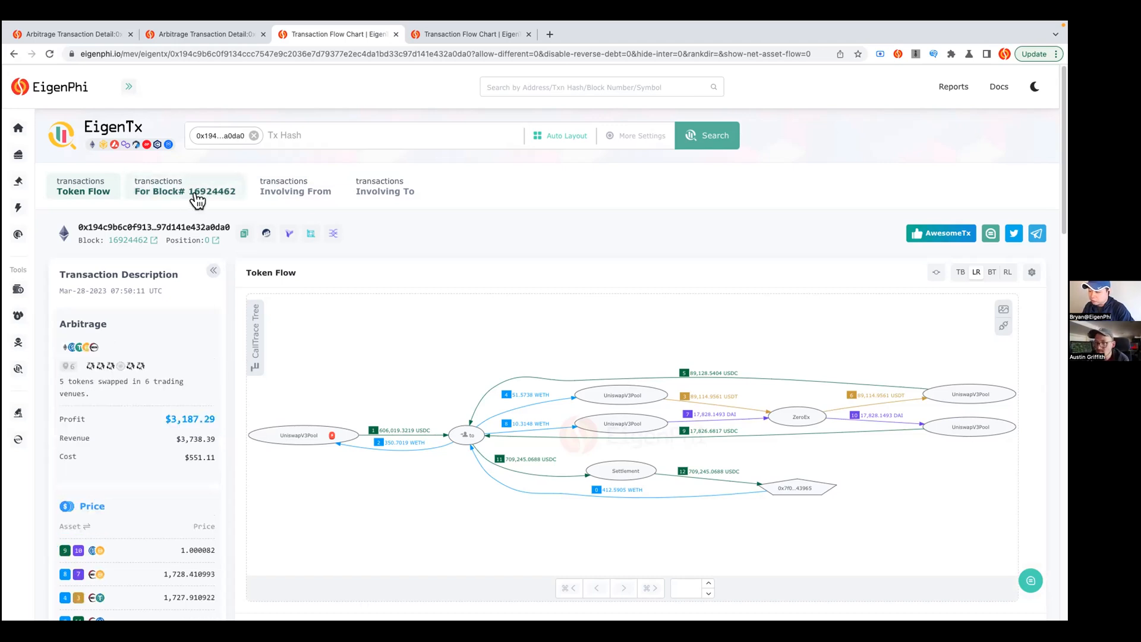
# Step: List all 171 transactions of block 16924462 and browse their labels, tokens and LPs
pyautogui.click(185, 185)
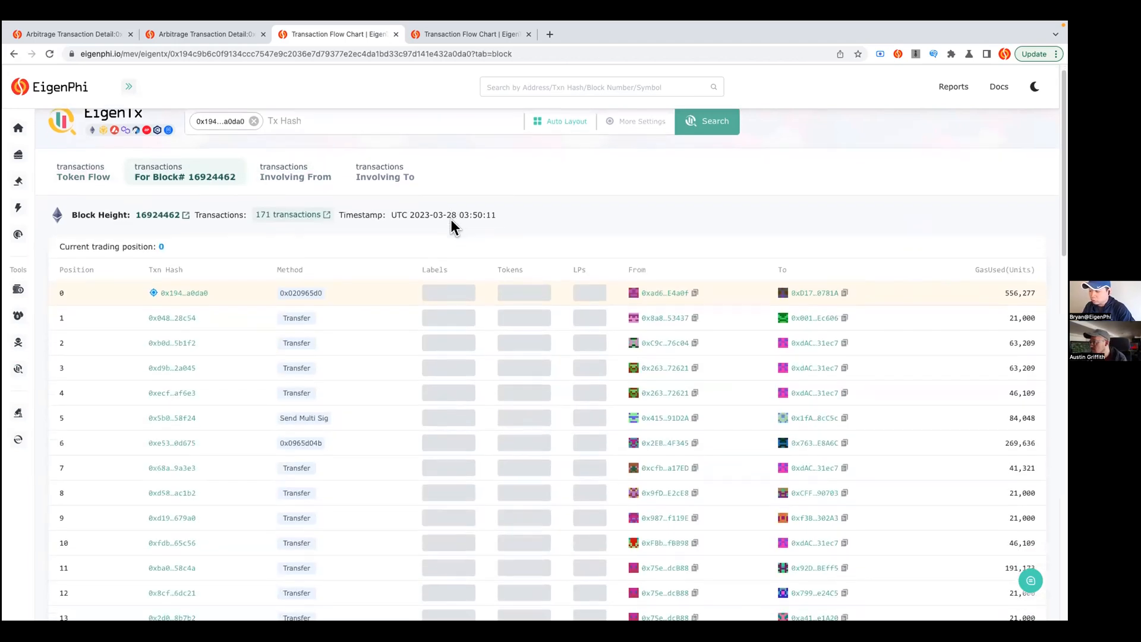
pyautogui.scroll(-3)
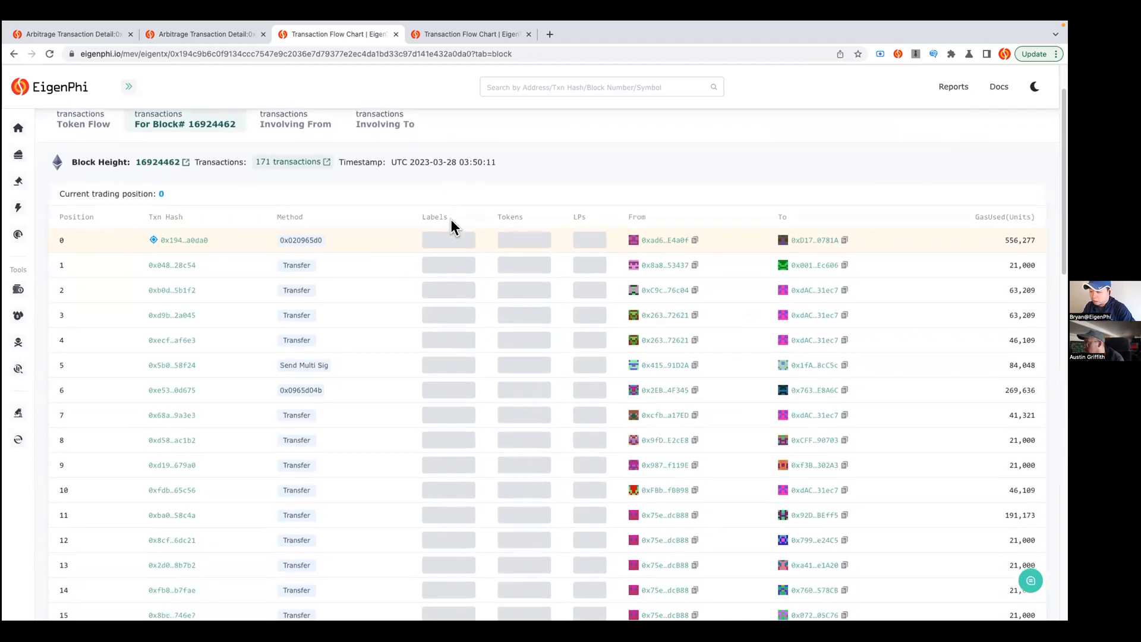
pyautogui.scroll(-3)
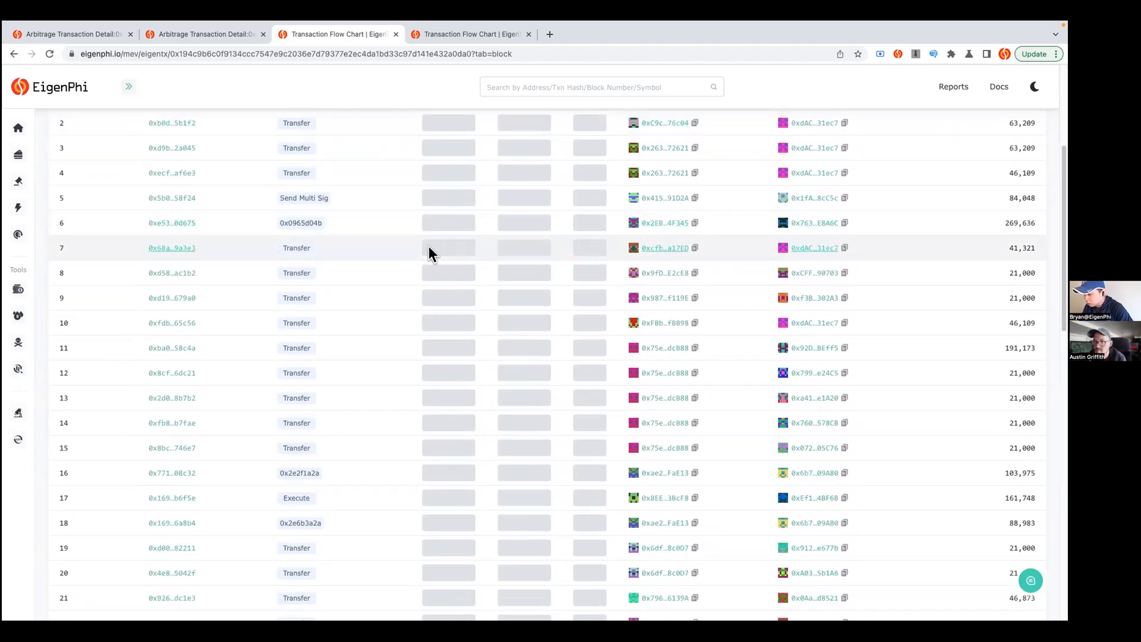
pyautogui.scroll(3)
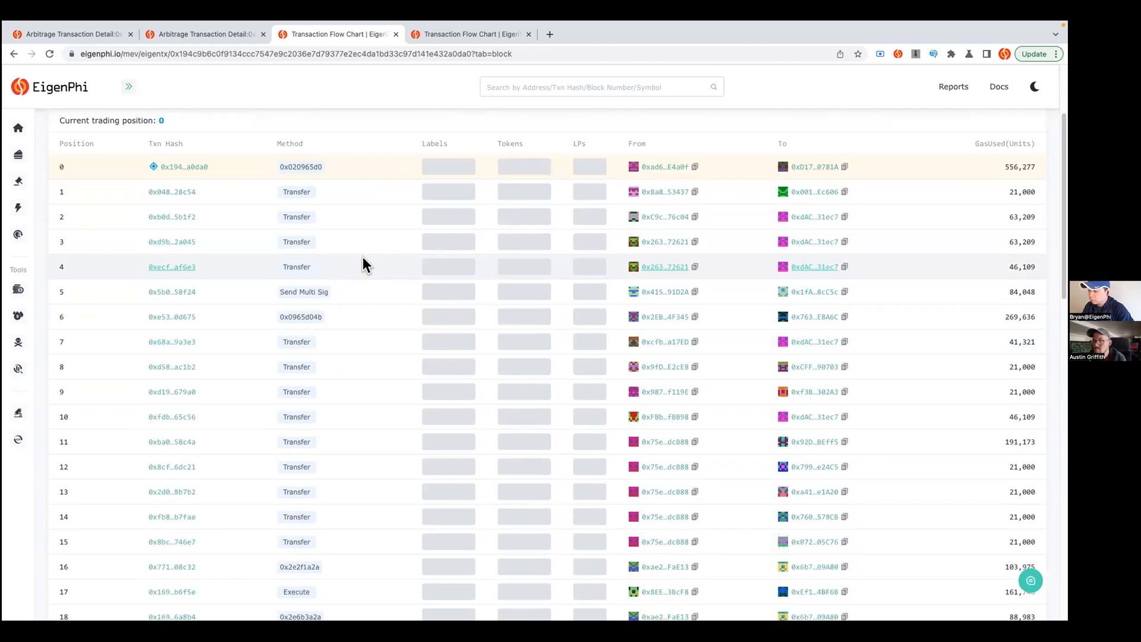
pyautogui.moveTo(364, 246)
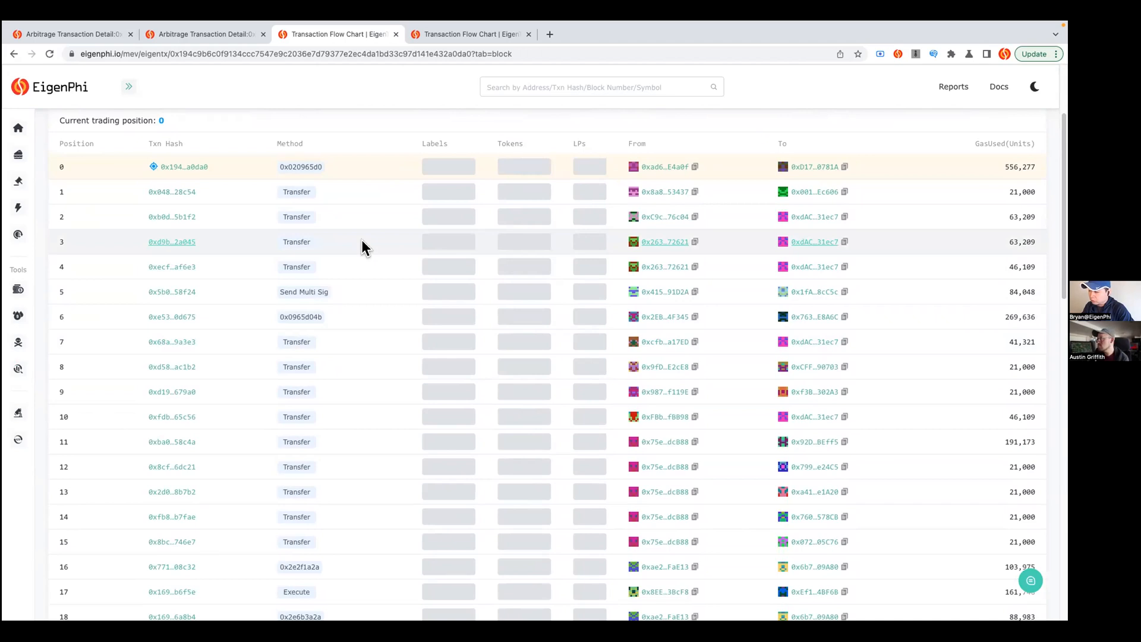
pyautogui.scroll(3)
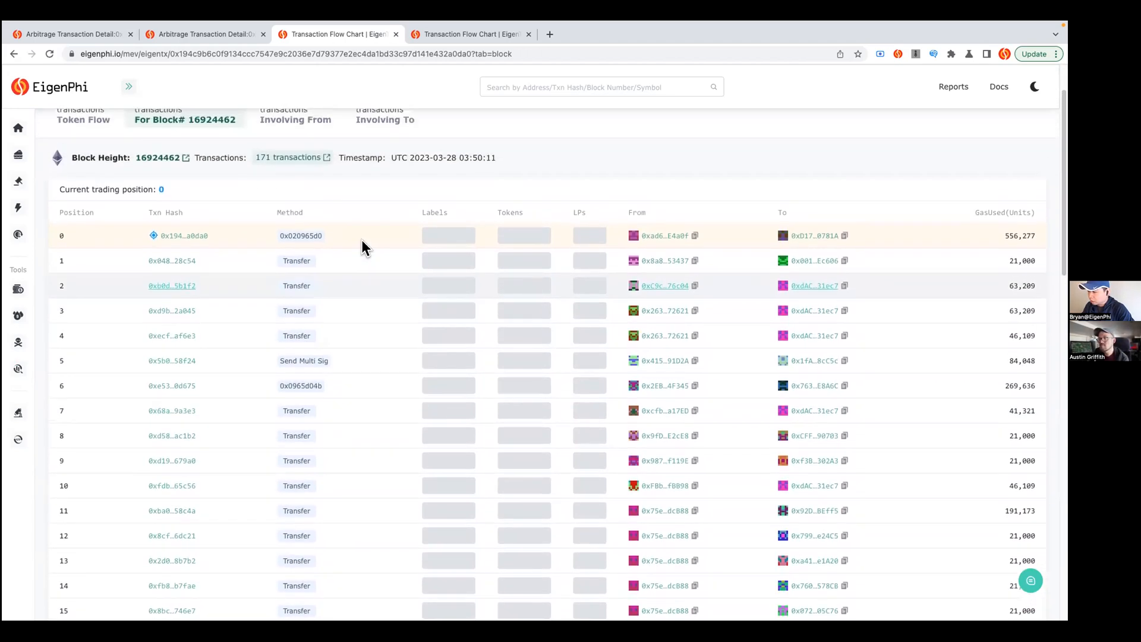
pyautogui.scroll(3)
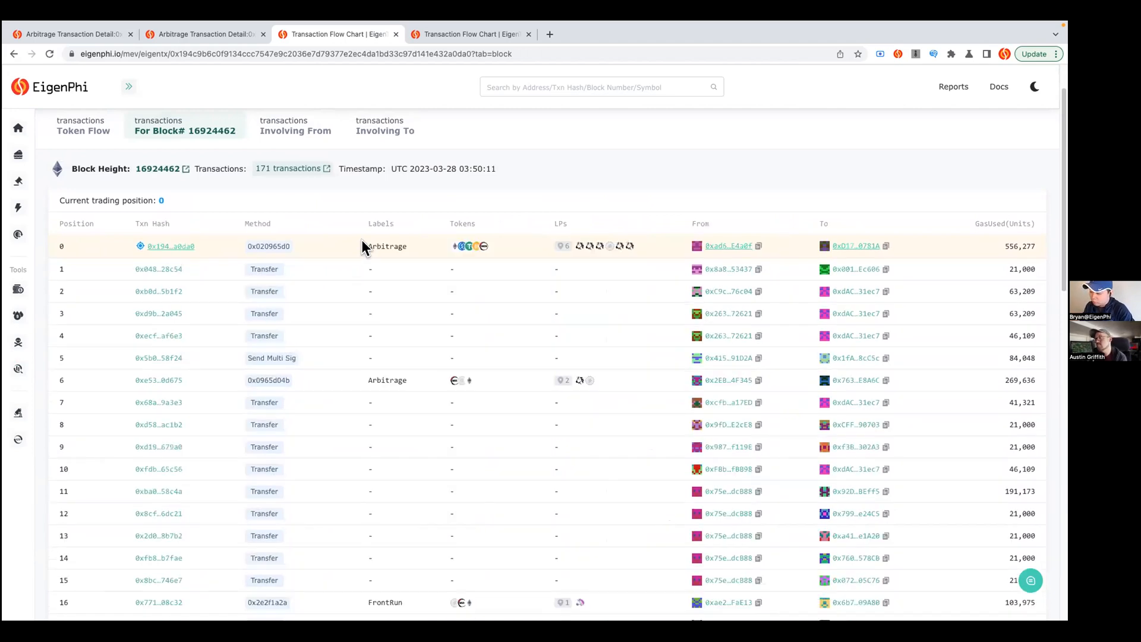
pyautogui.moveTo(366, 251)
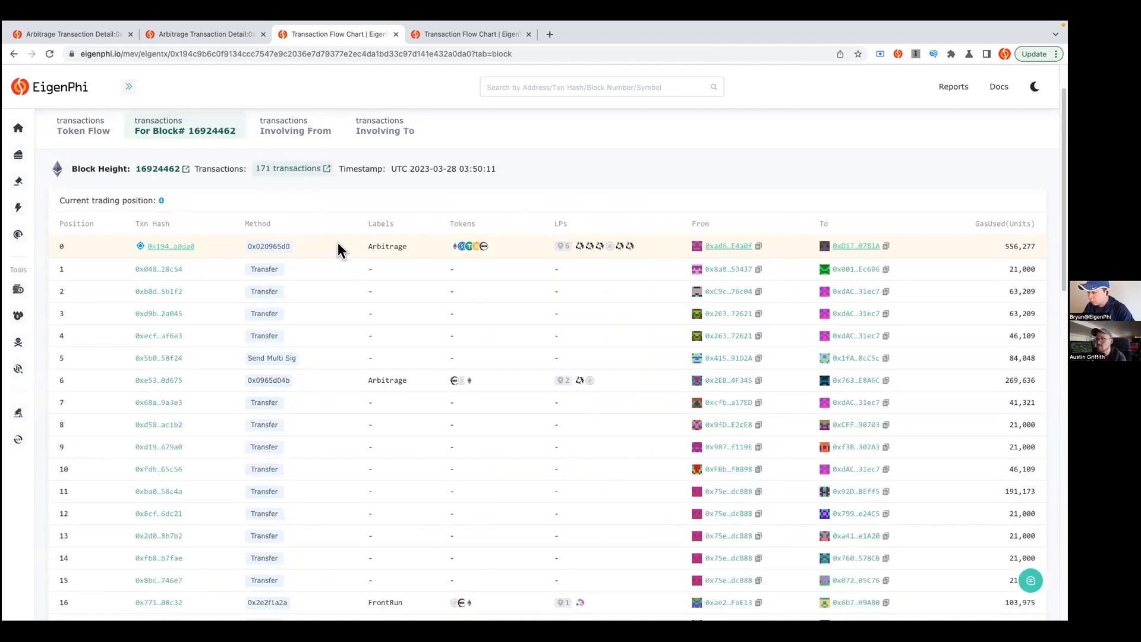
pyautogui.moveTo(582, 206)
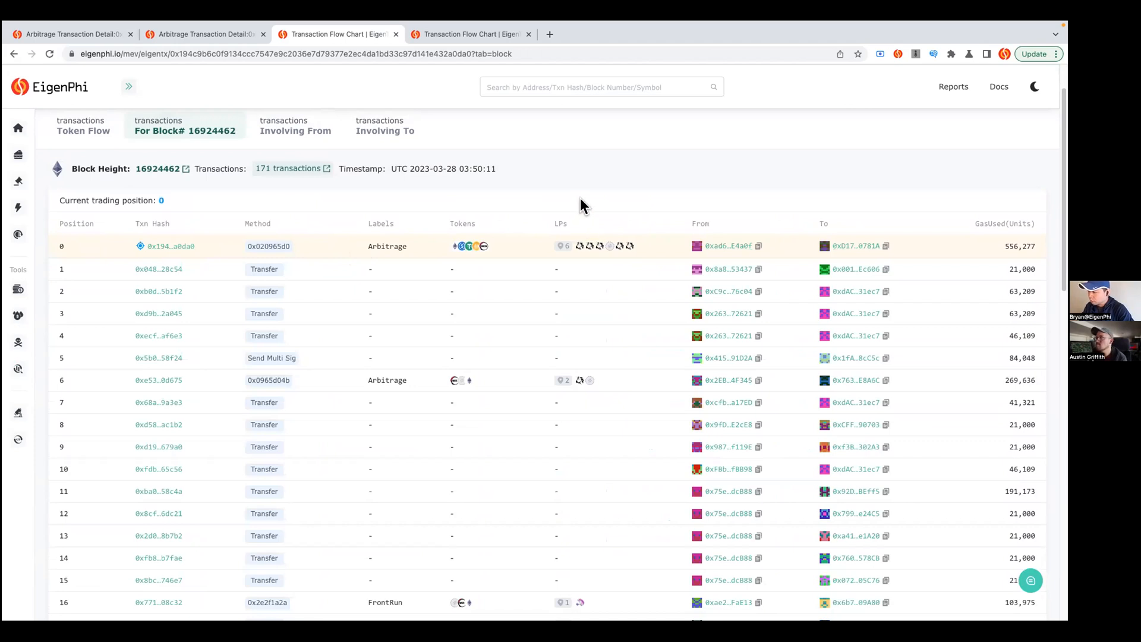
pyautogui.scroll(-3)
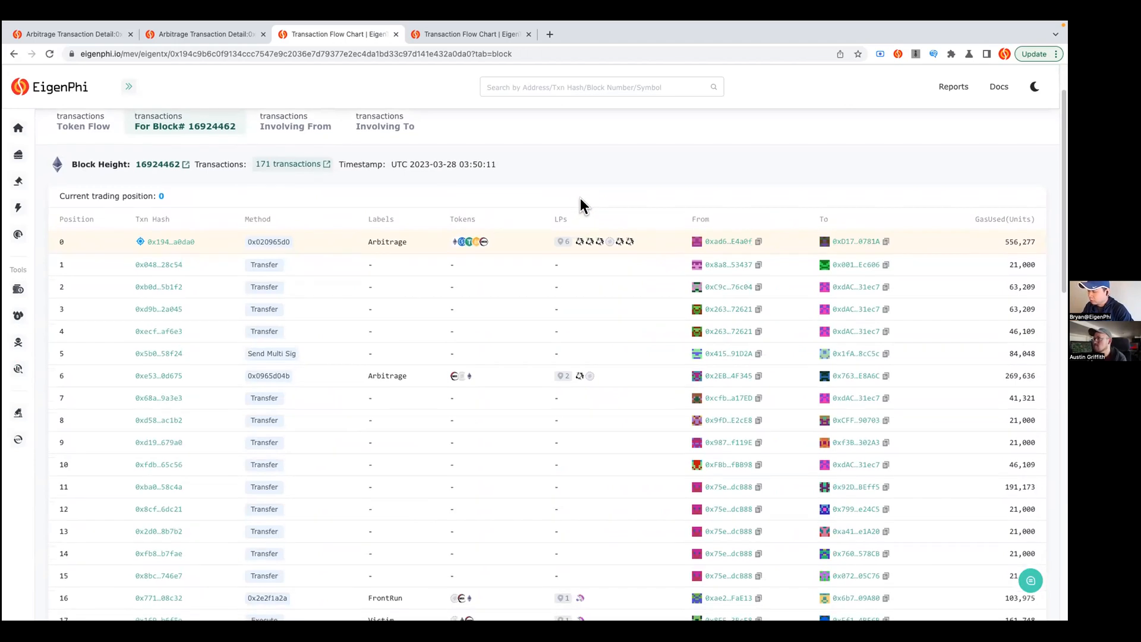
pyautogui.moveTo(485, 204)
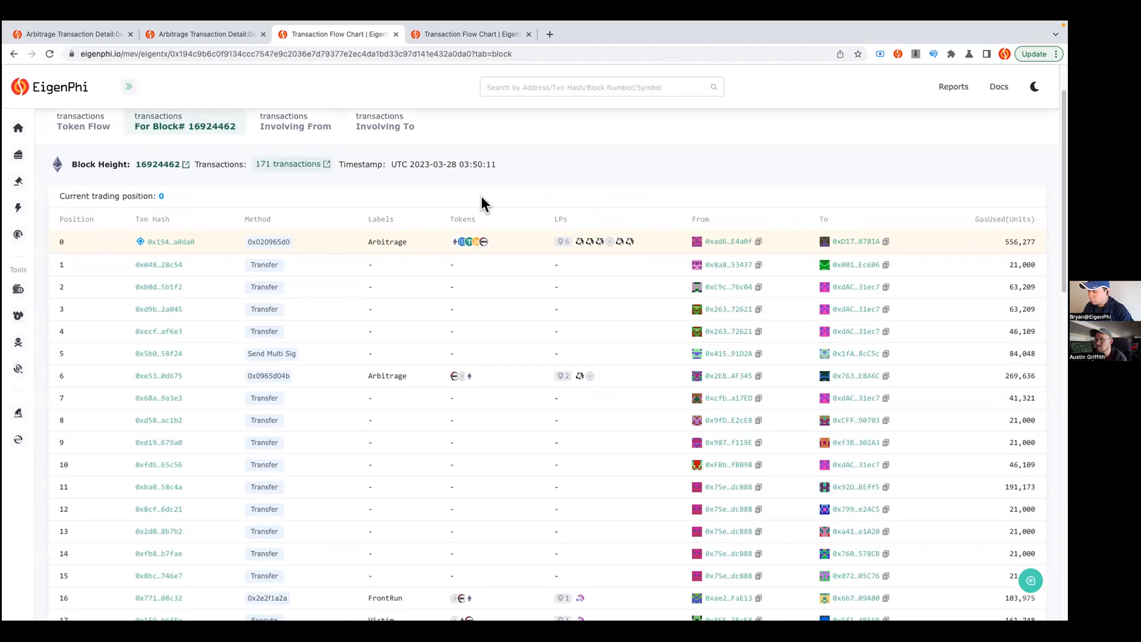
pyautogui.moveTo(366, 250)
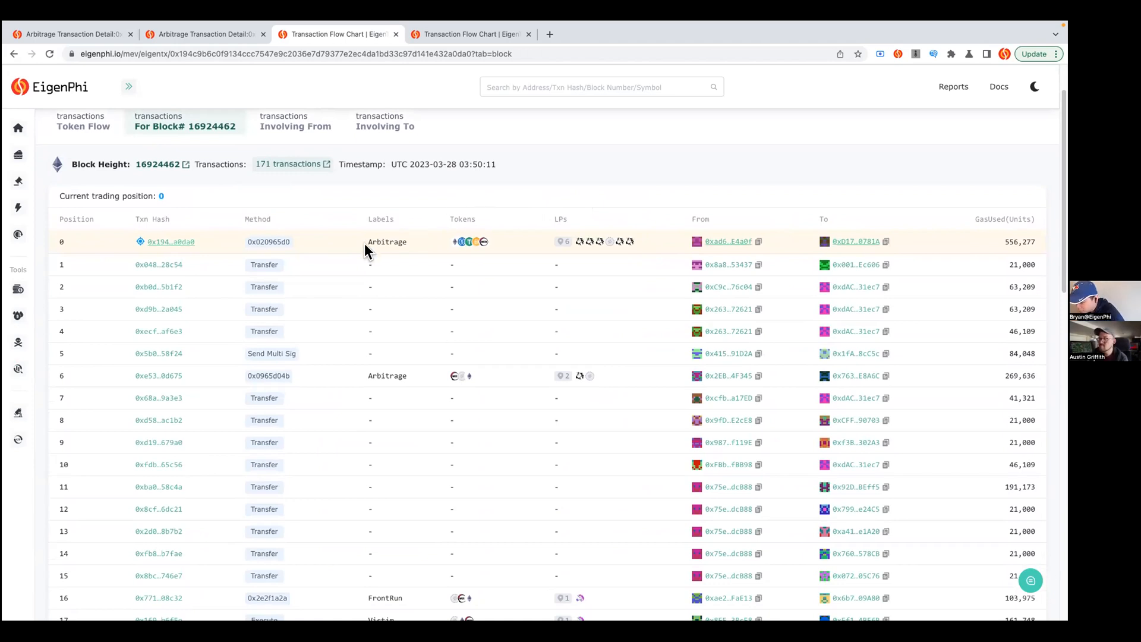
pyautogui.moveTo(333, 251)
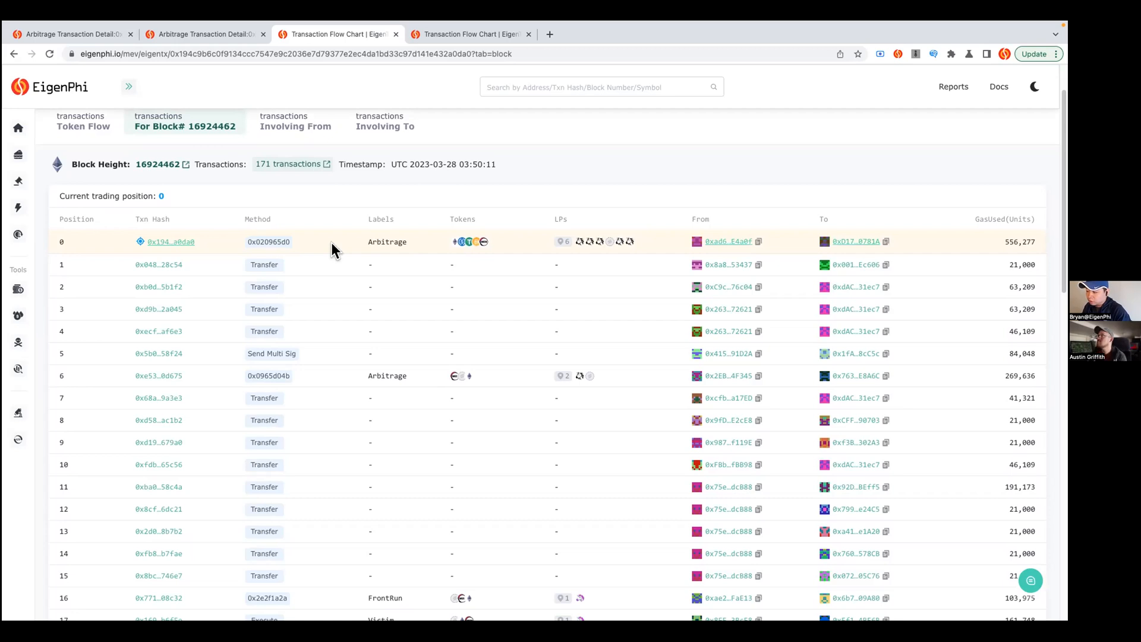
pyautogui.moveTo(319, 141)
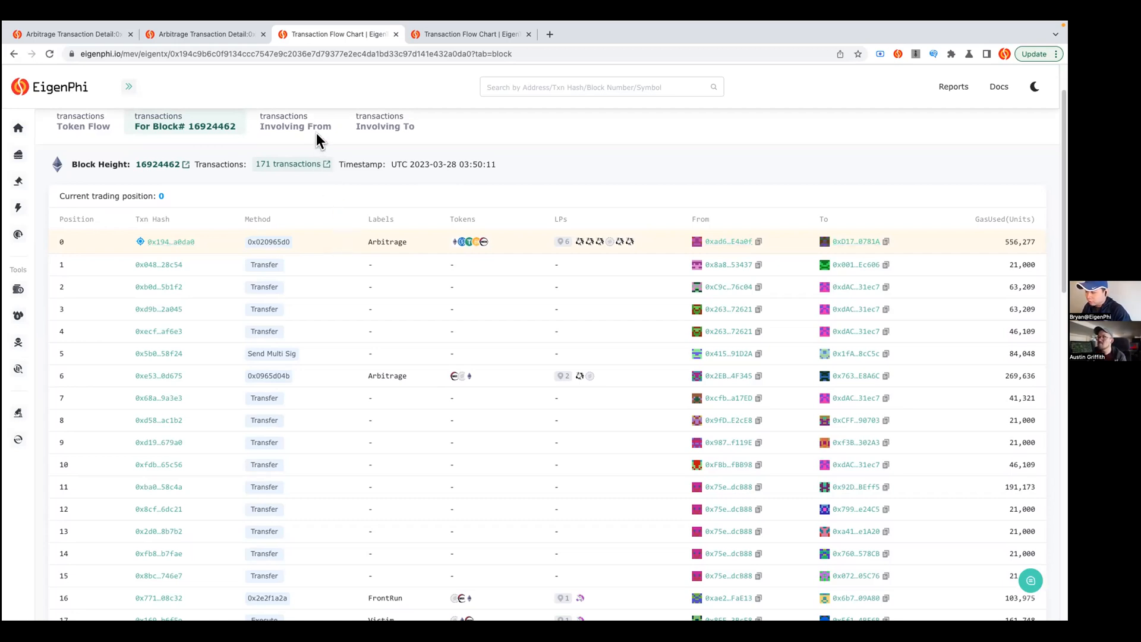
# Step: Show the transaction history sent from sender address 0xad6…E4a0f
pyautogui.click(295, 121)
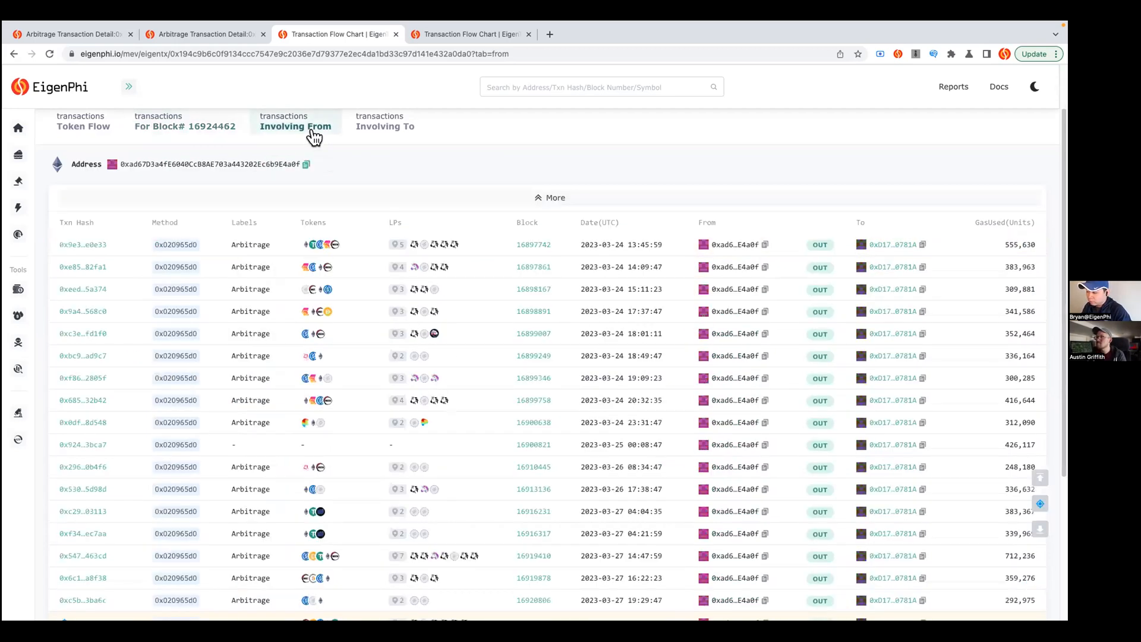
pyautogui.moveTo(661, 184)
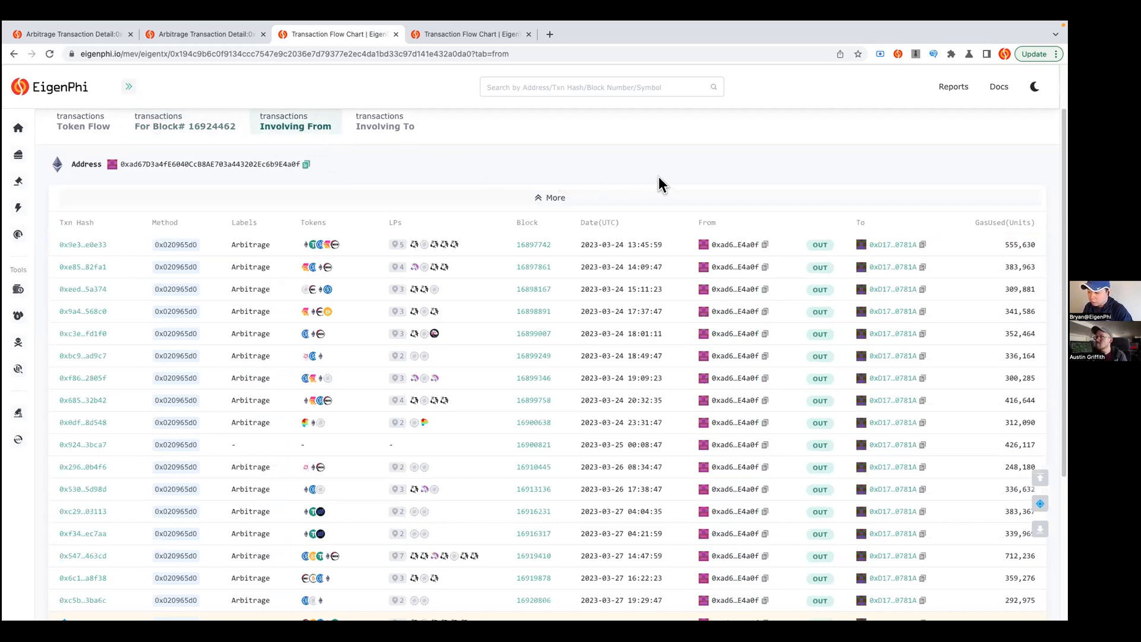
pyautogui.moveTo(411, 222)
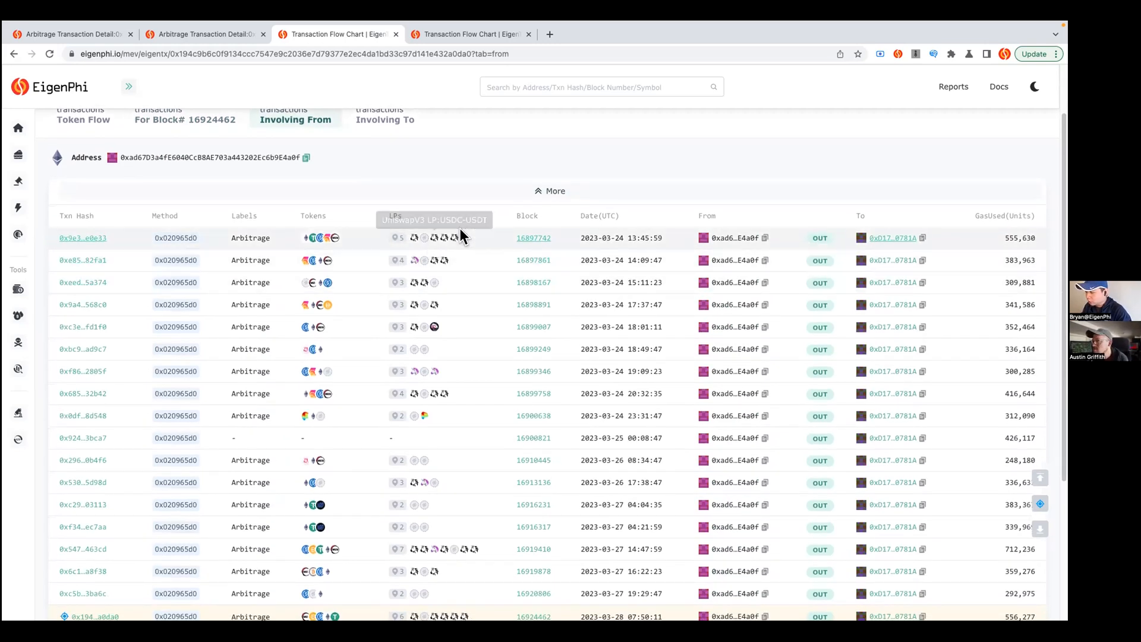
pyautogui.moveTo(391, 240)
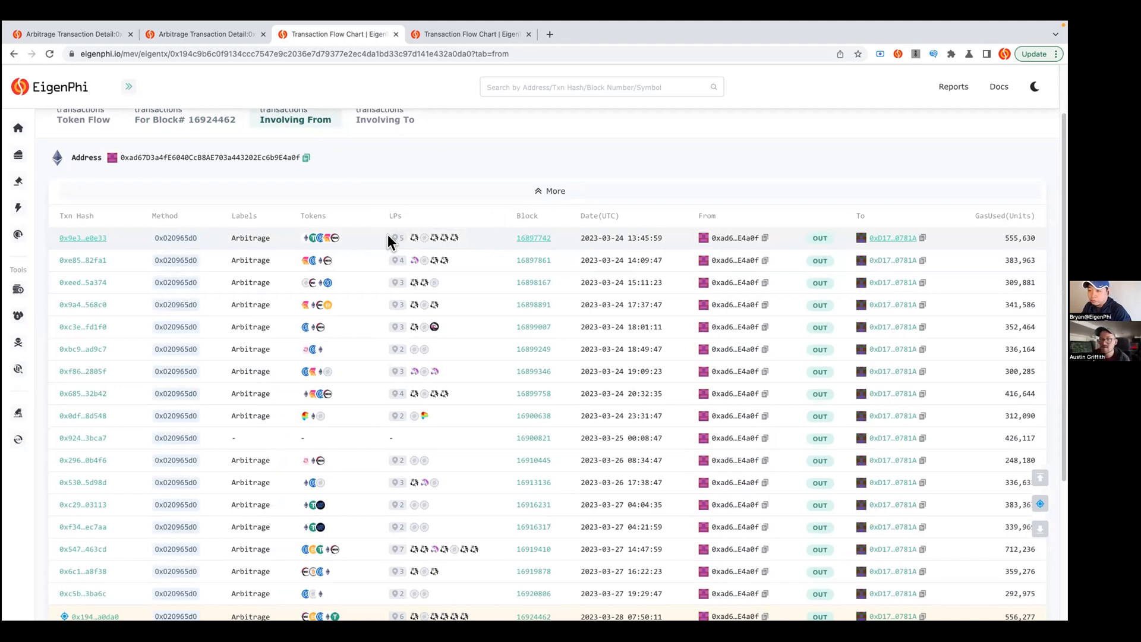
pyautogui.moveTo(342, 161)
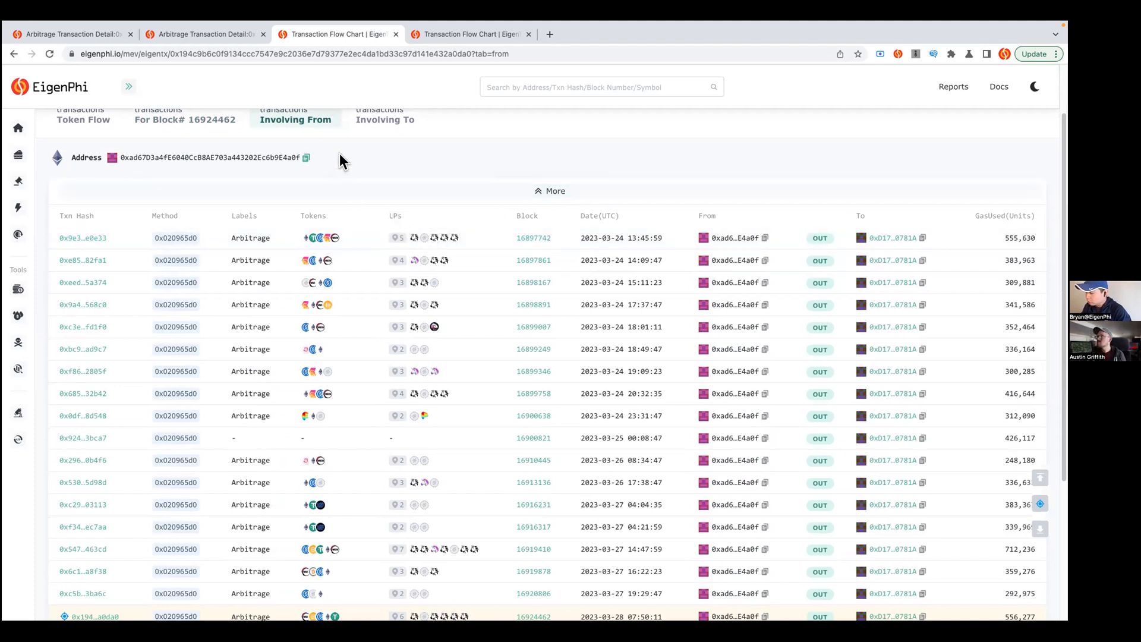
pyautogui.moveTo(384, 119)
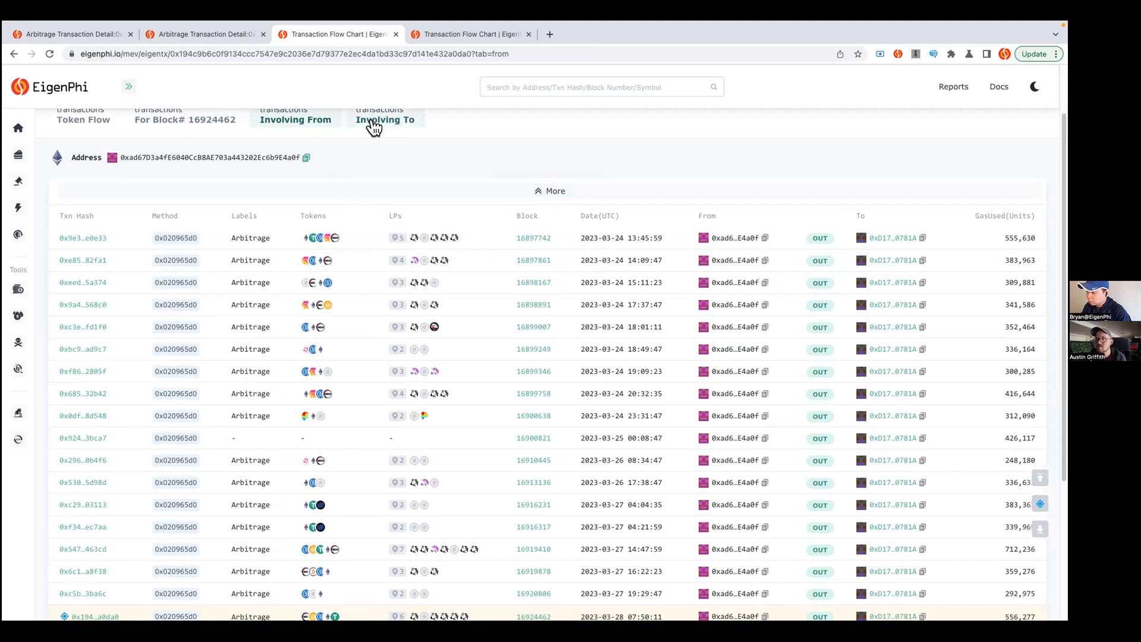
# Step: Show the transactions sent to receiving contract 0xD17…0781A
pyautogui.click(385, 119)
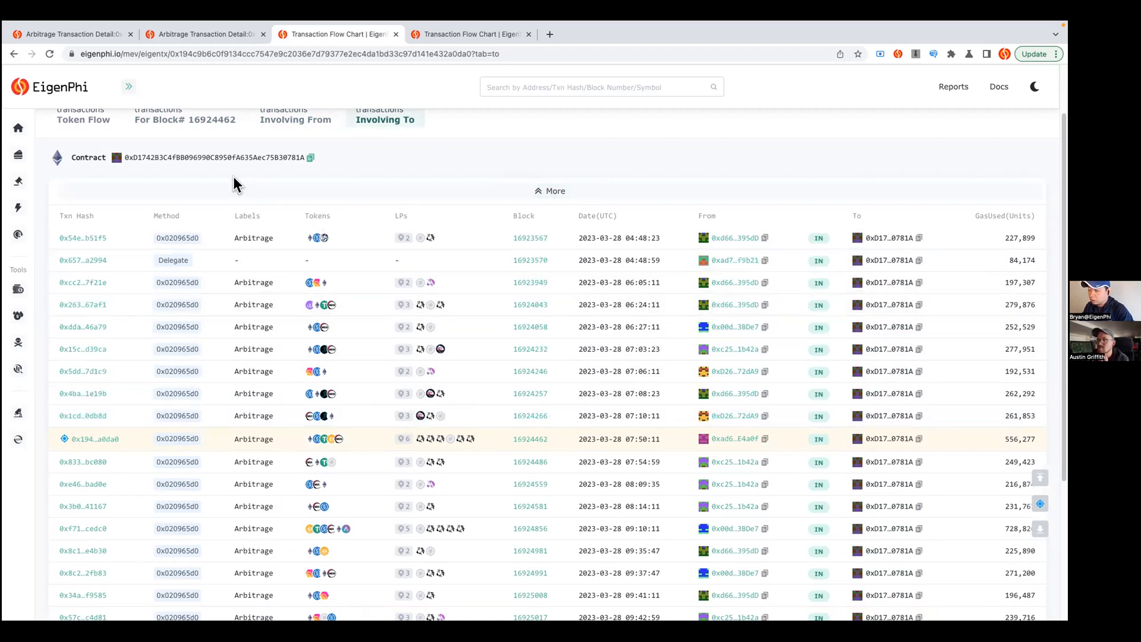
pyautogui.moveTo(234, 181)
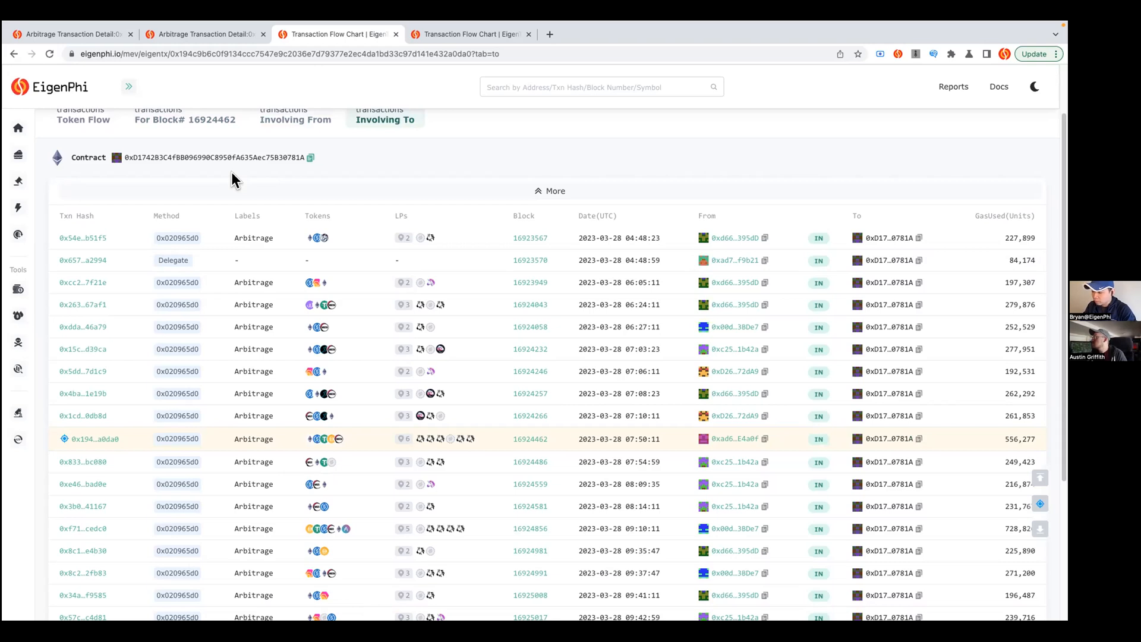
pyautogui.moveTo(261, 170)
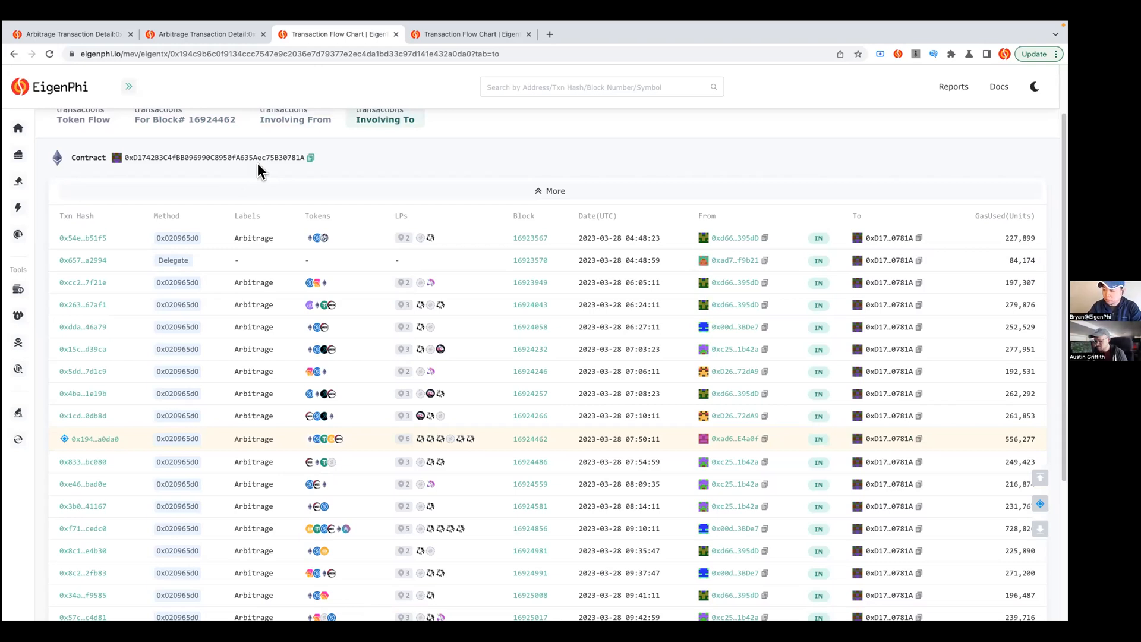
pyautogui.moveTo(515, 162)
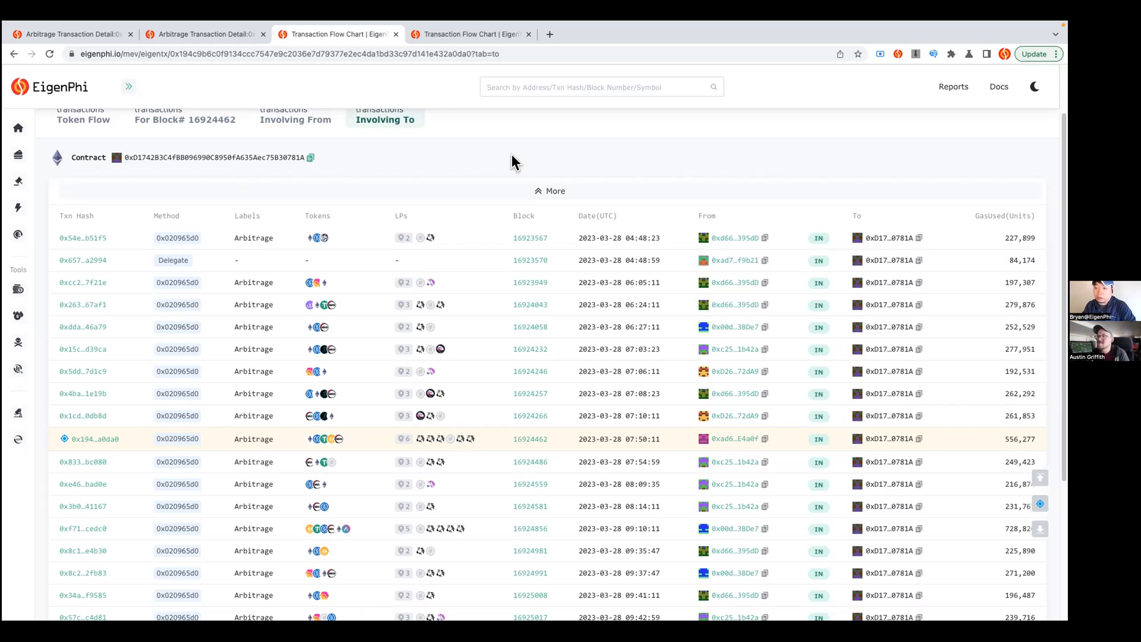
pyautogui.moveTo(529, 151)
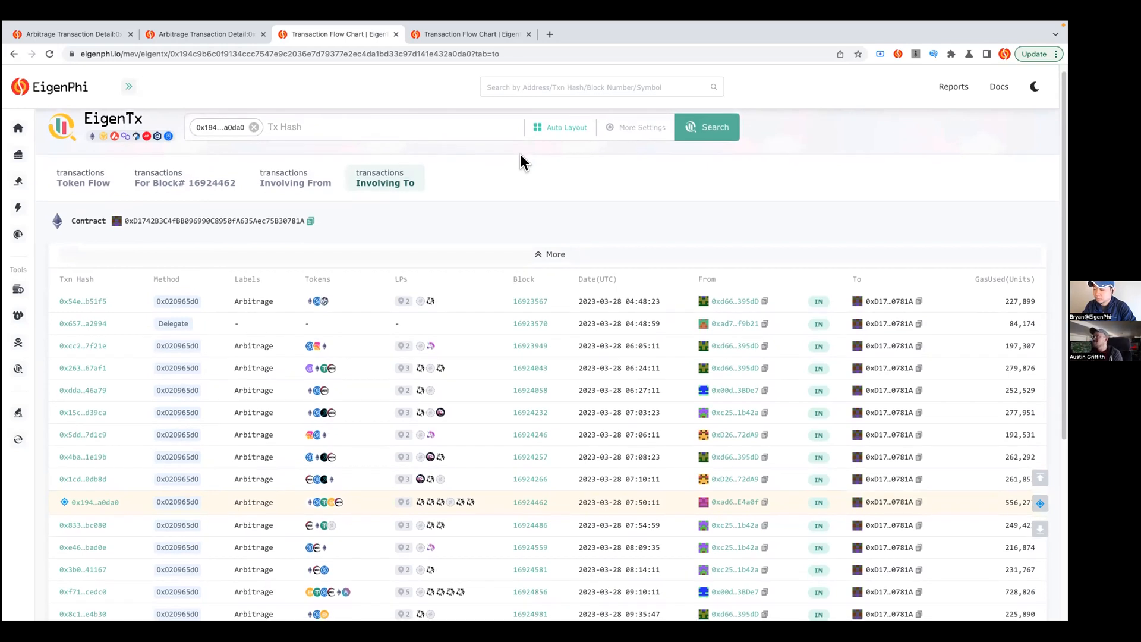
# Step: Browse more incoming transactions to contract 0xD17…0781A, through block 16925028
pyautogui.scroll(-3)
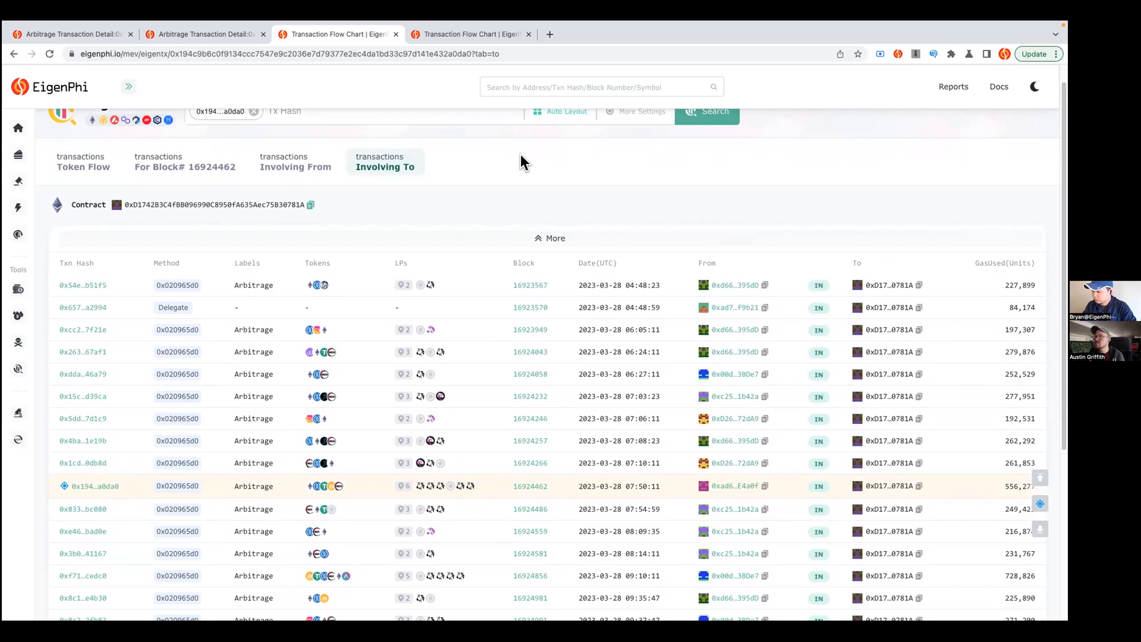
pyautogui.scroll(-3)
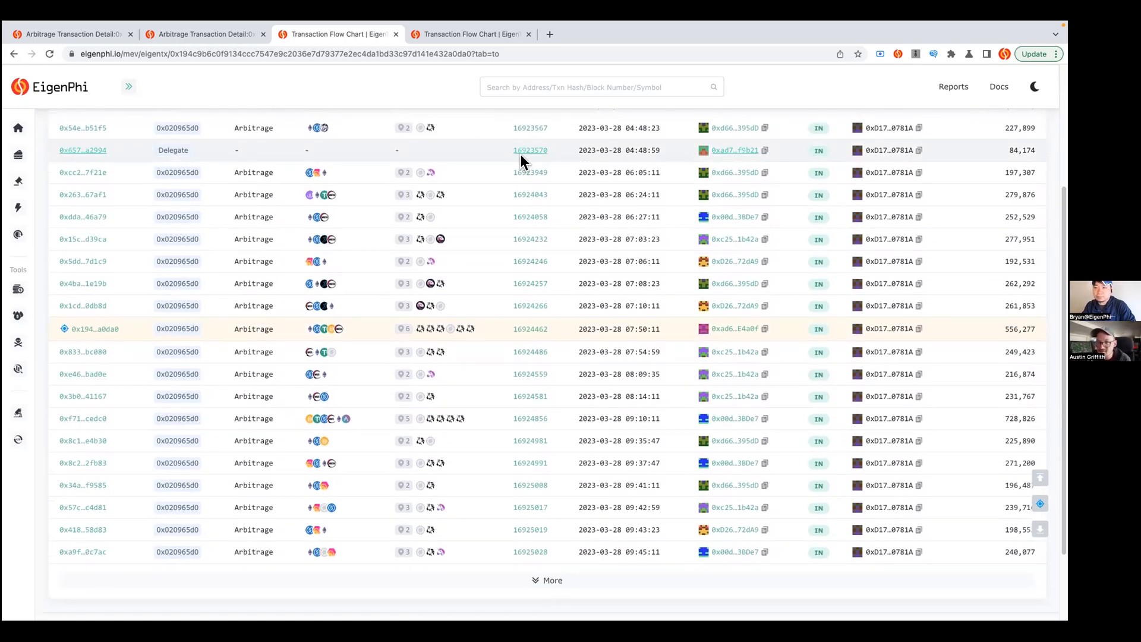
pyautogui.moveTo(323, 328)
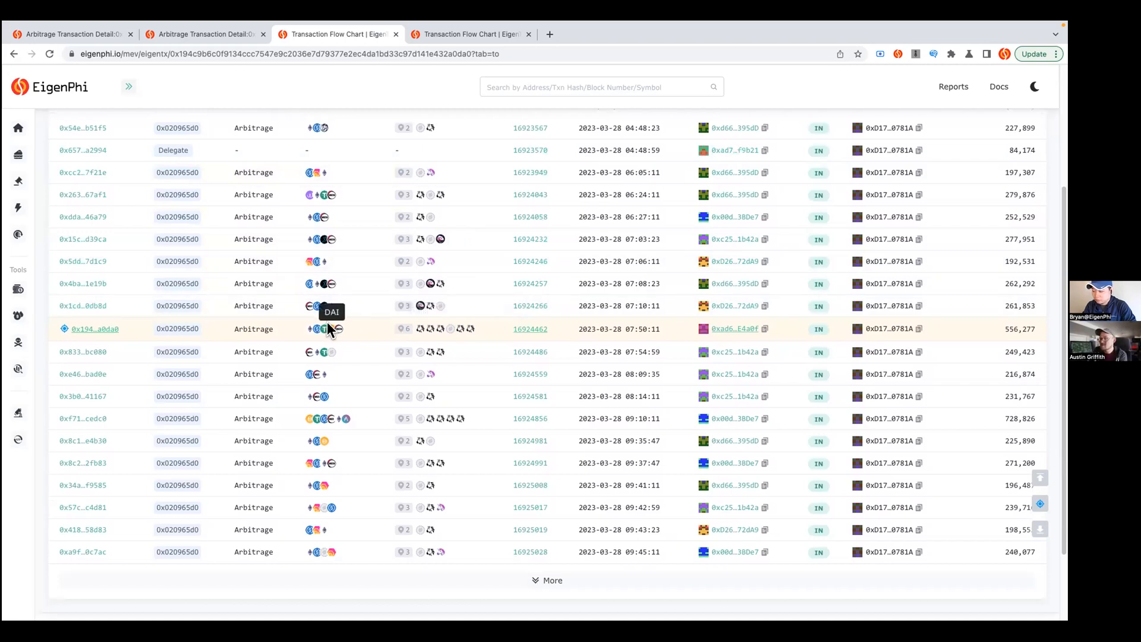
pyautogui.moveTo(211, 335)
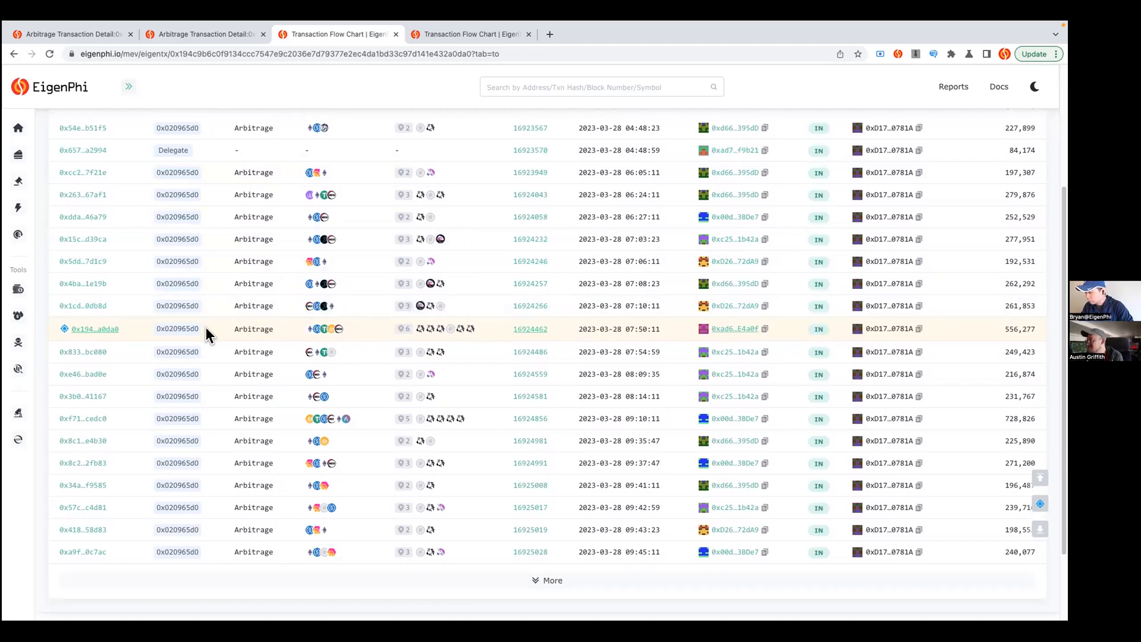
pyautogui.moveTo(95, 328)
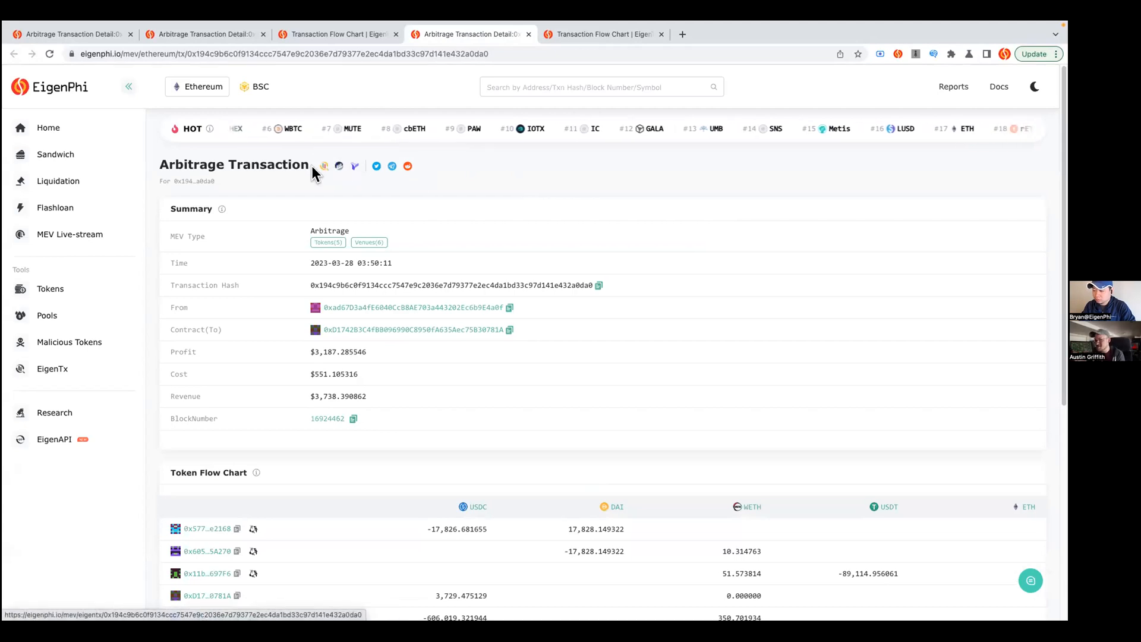
# Step: View transaction 0x194…a0da0 in the EigenTx token-flow chart and collapse the navigation sidebar
pyautogui.click(323, 165)
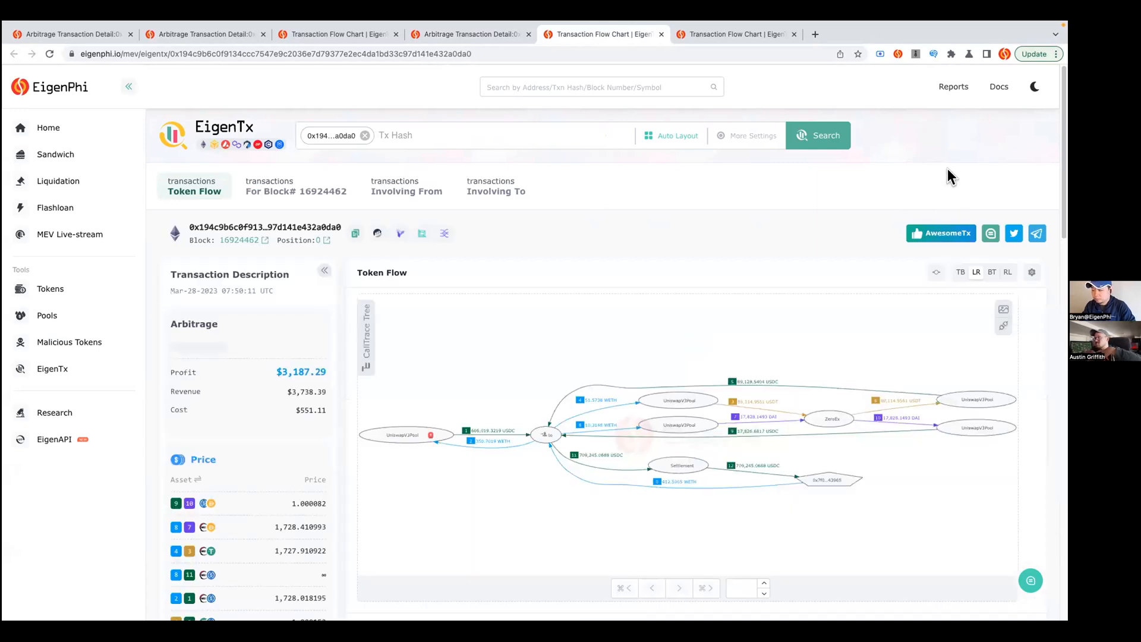
pyautogui.scroll(-3)
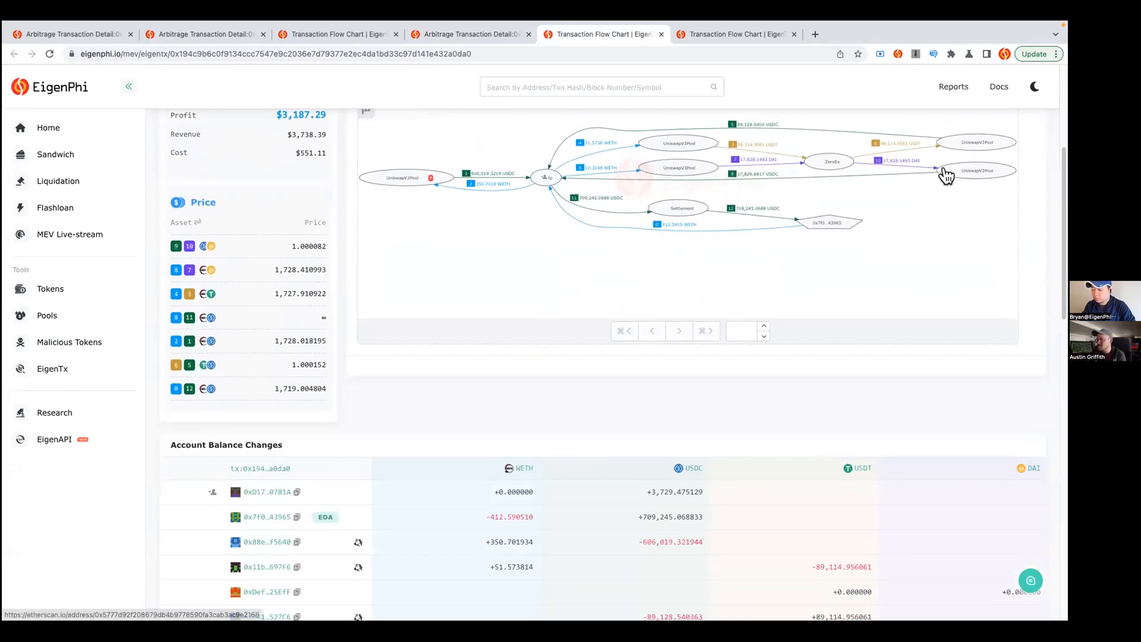
pyautogui.moveTo(947, 175)
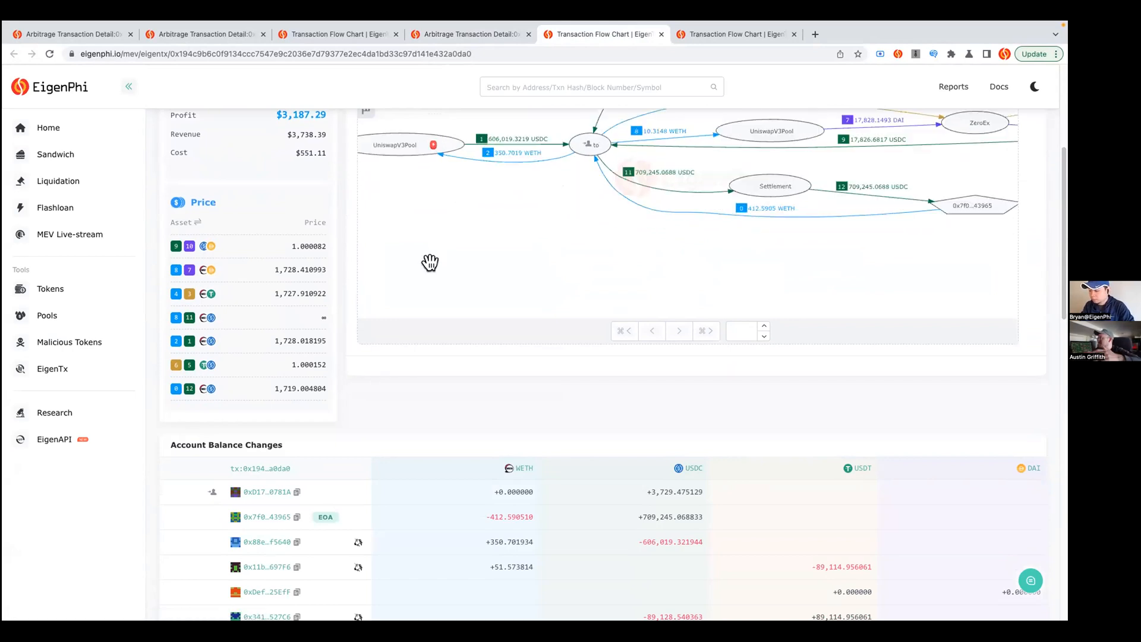
pyautogui.scroll(3)
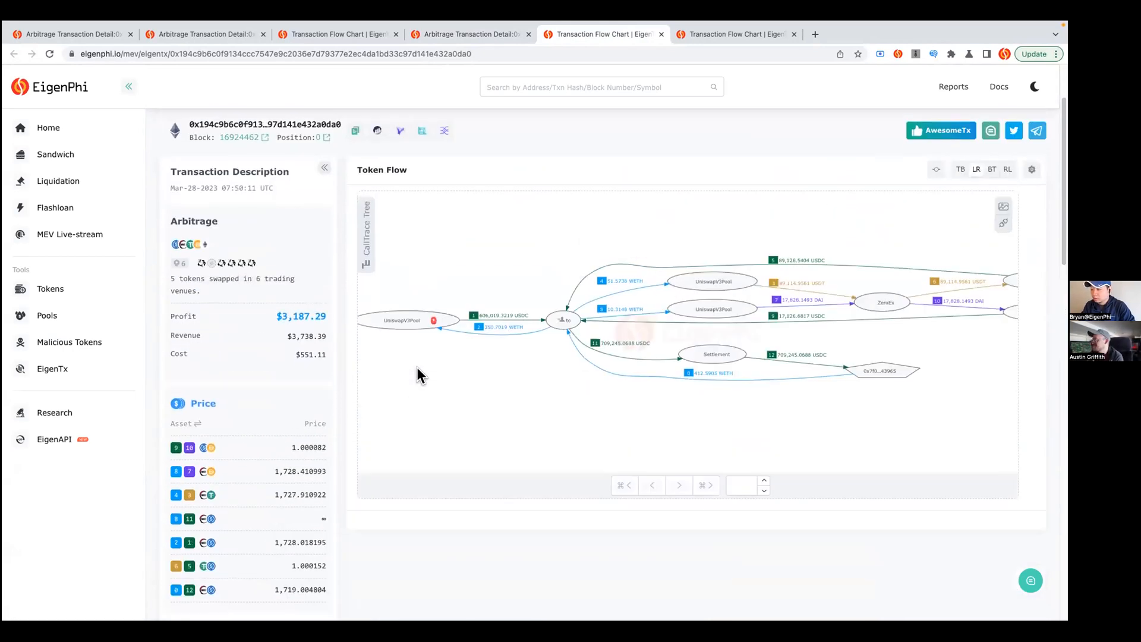
pyautogui.scroll(3)
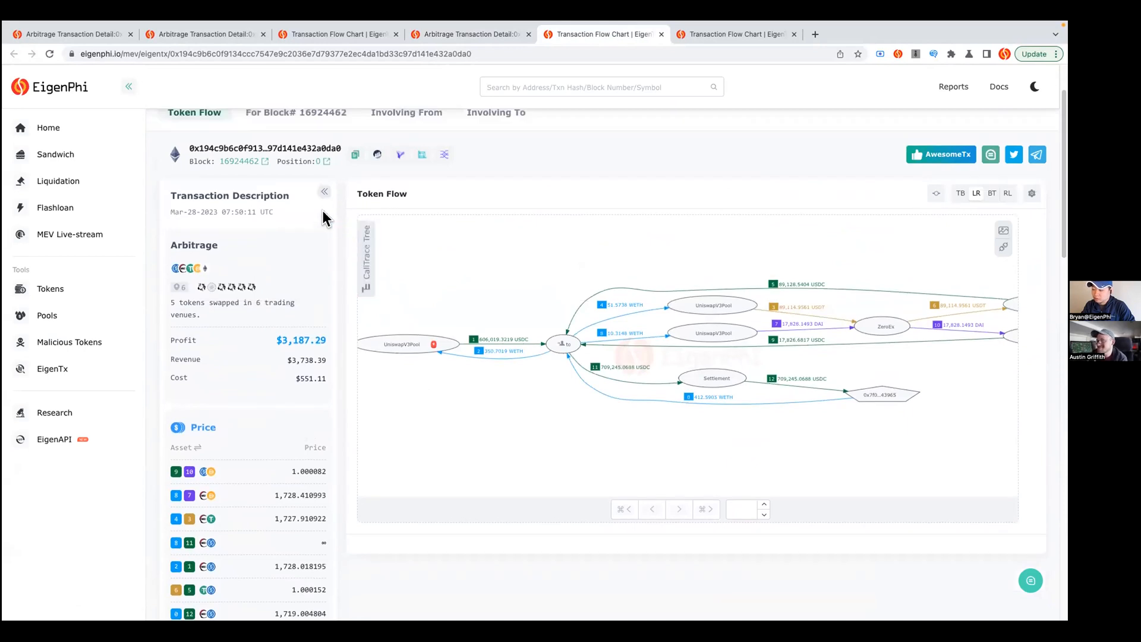
pyautogui.click(129, 86)
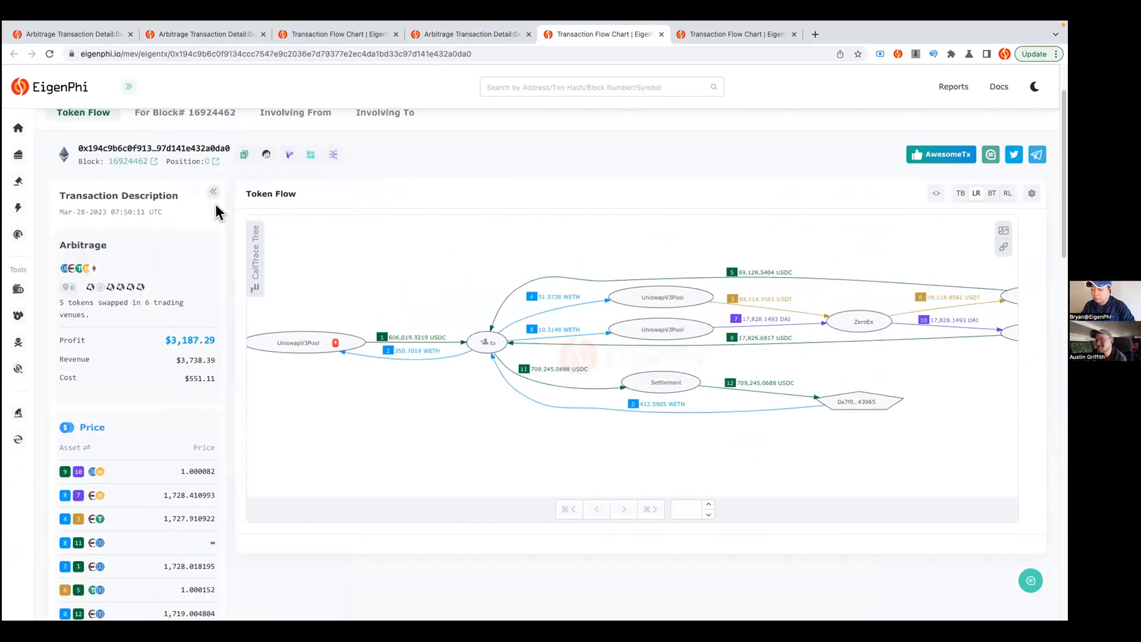
# Step: Show the CallTrace tree and filter transfers by sellTokenForTokenToUniswapV3, USDC.transfer, then 0x1111.0xe5d7bde6
pyautogui.click(255, 254)
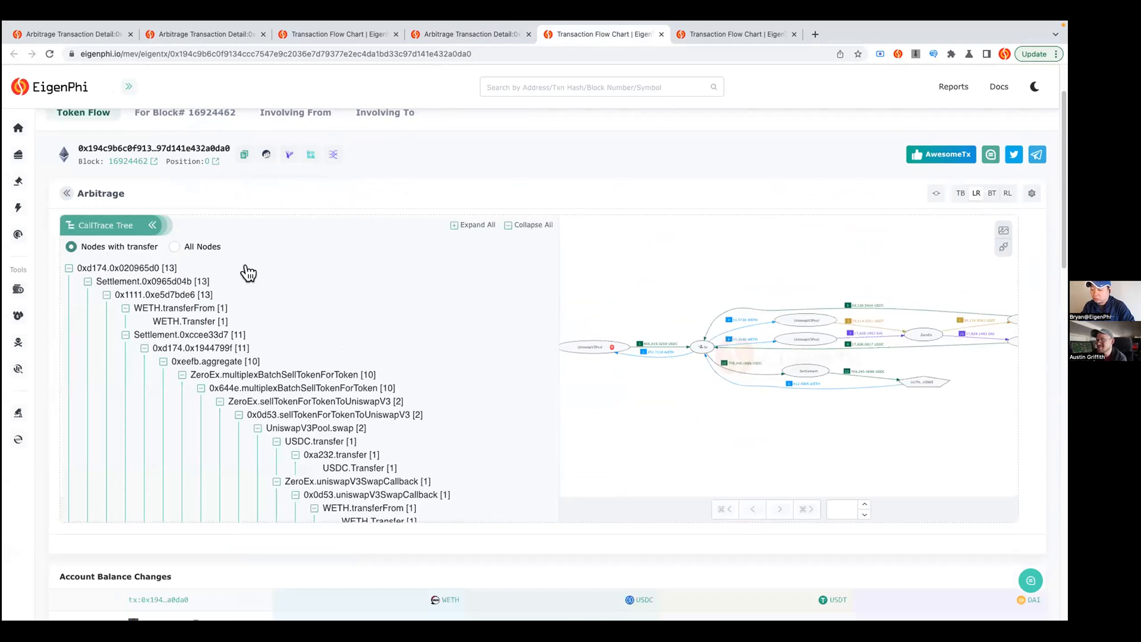
pyautogui.click(283, 375)
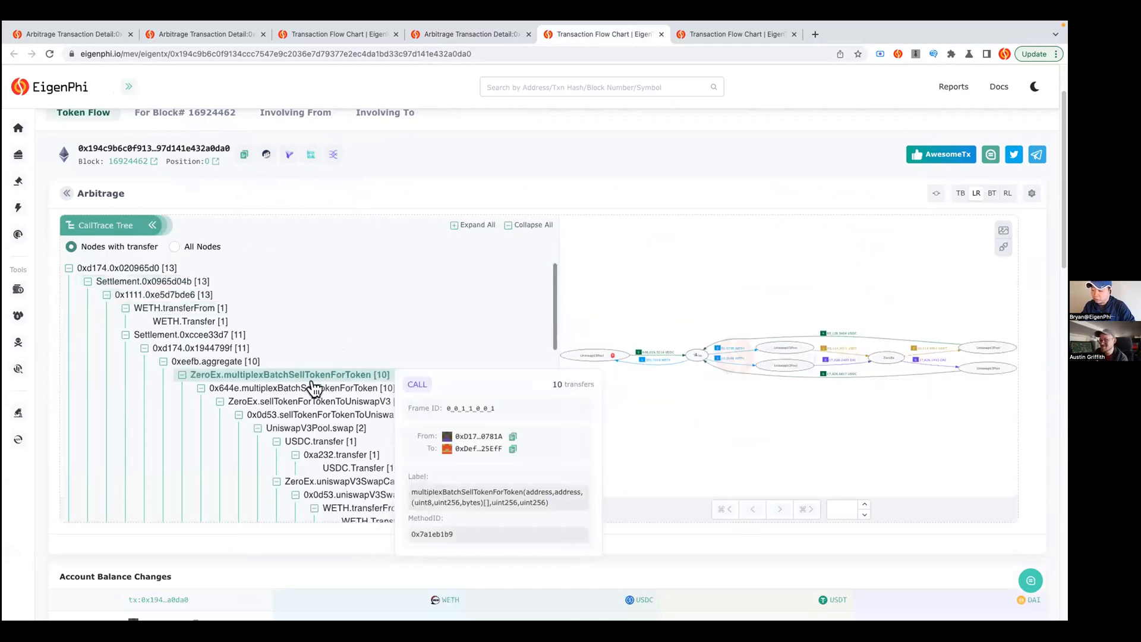
pyautogui.click(315, 401)
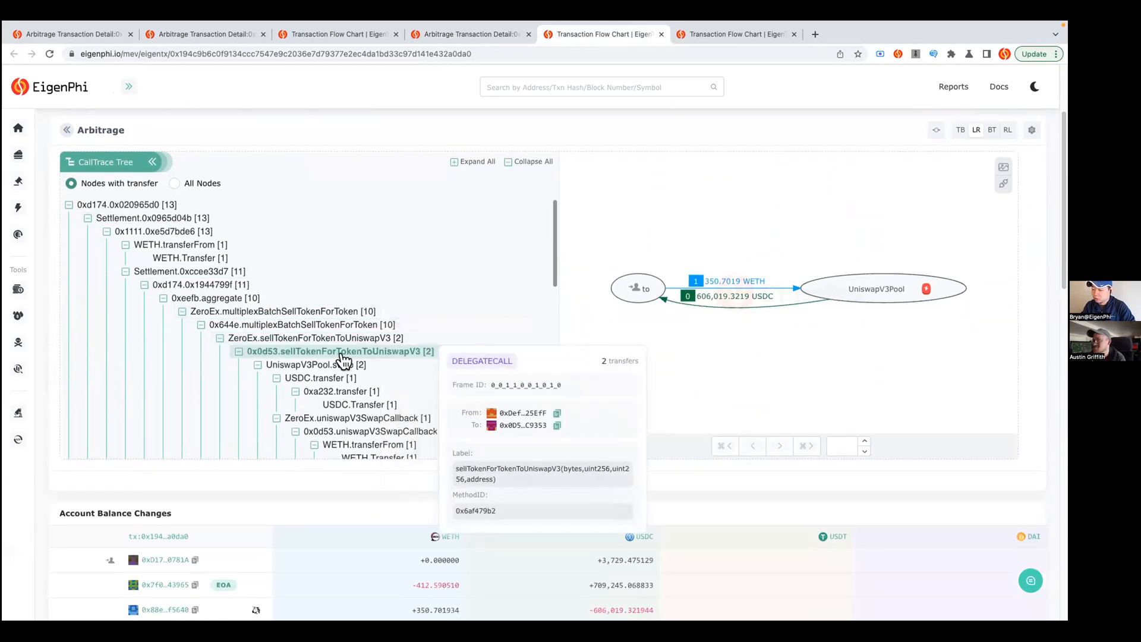
pyautogui.click(315, 378)
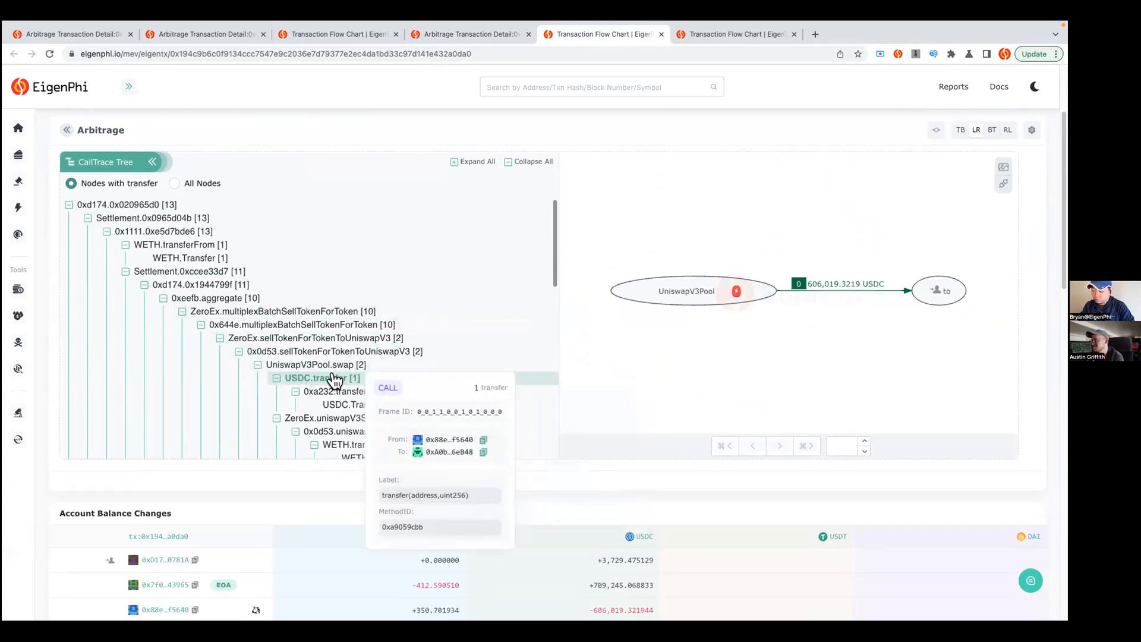
pyautogui.click(216, 298)
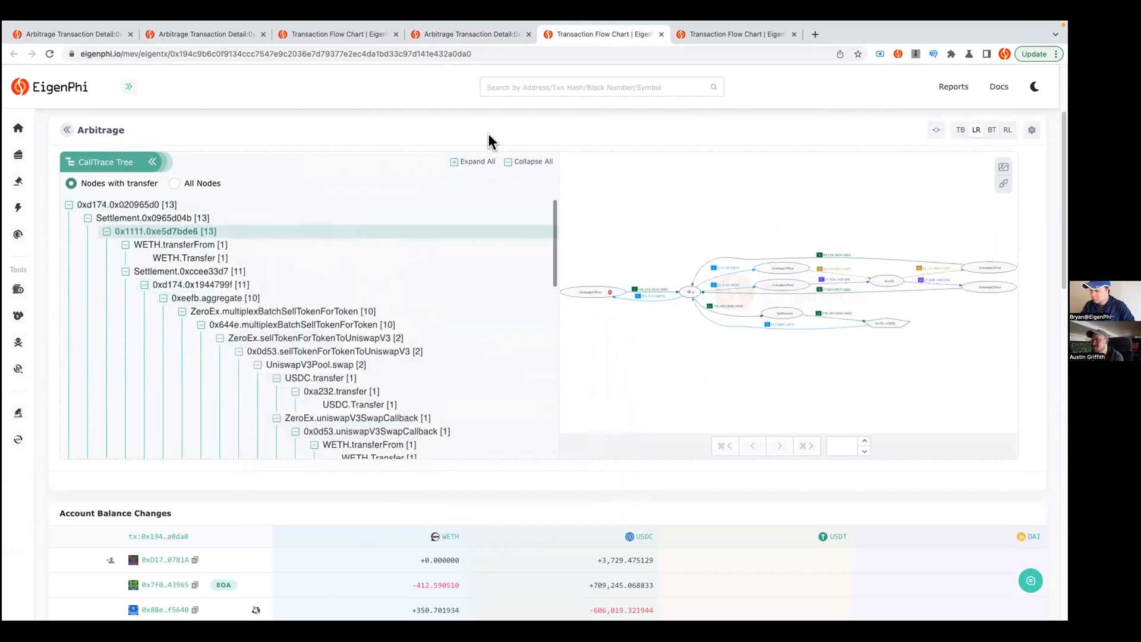
pyautogui.moveTo(167, 150)
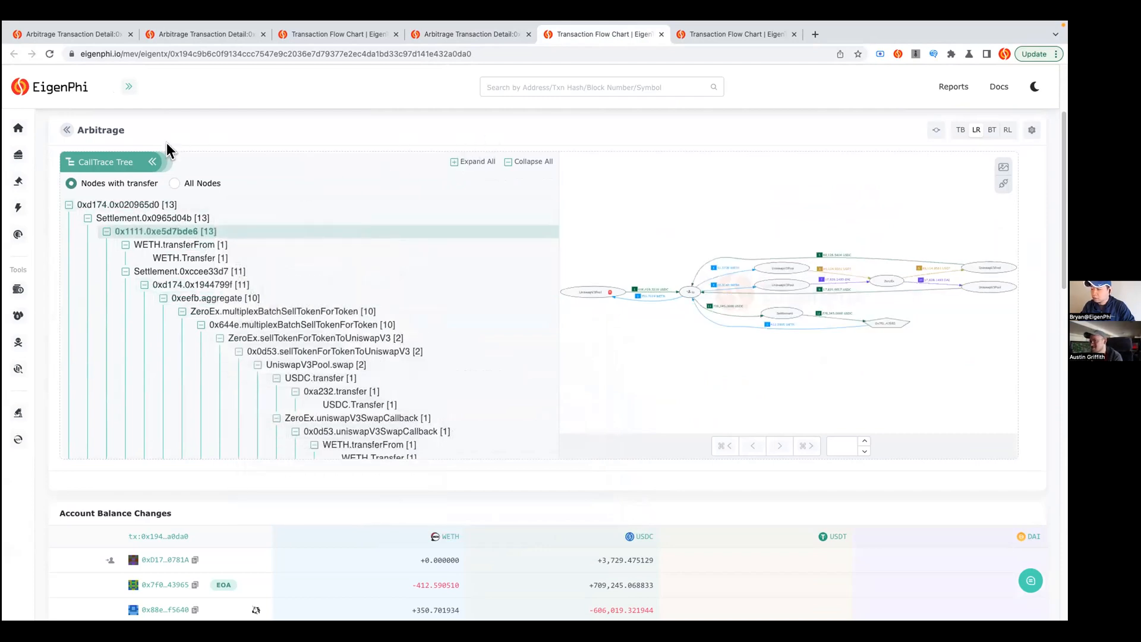
pyautogui.moveTo(145, 161)
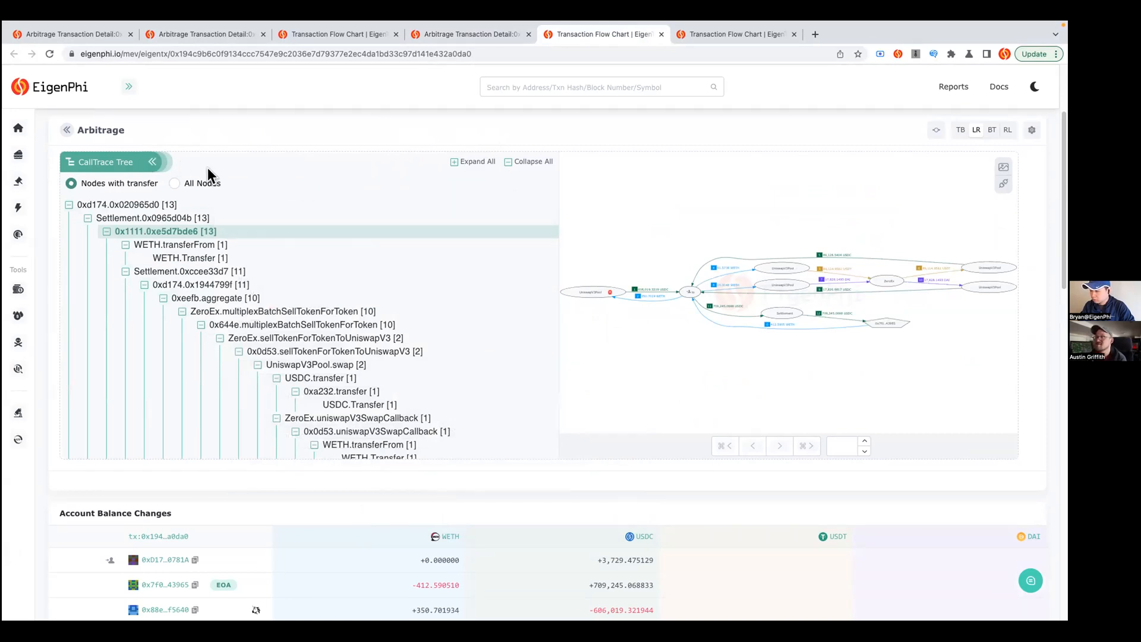
# Step: Close the call trace tree and return to the top of the EigenTx page
pyautogui.click(153, 162)
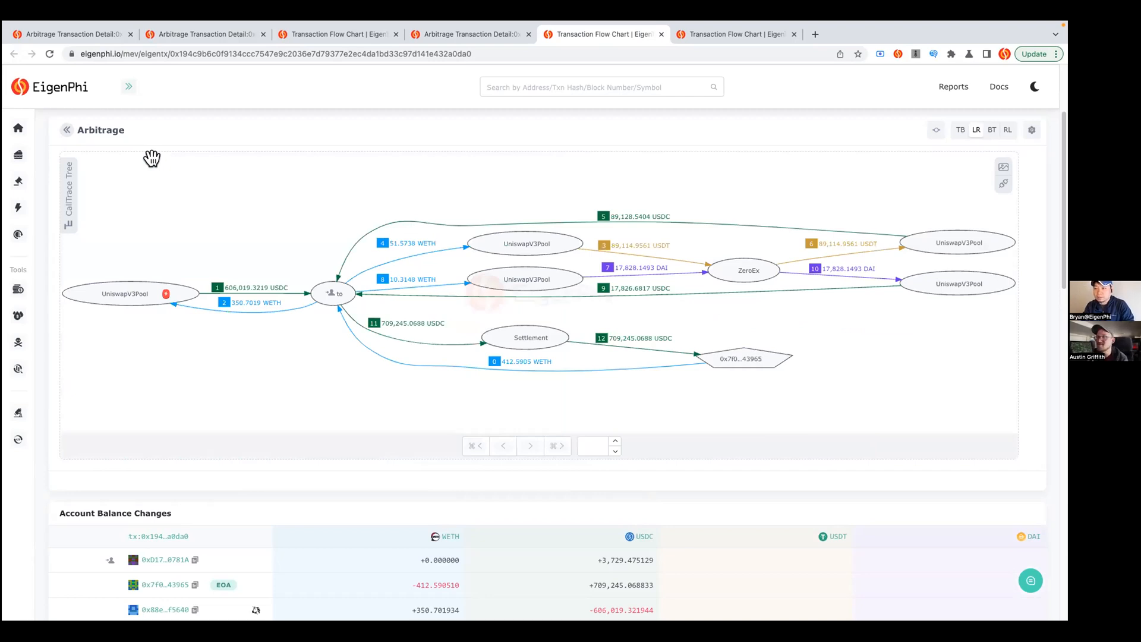
pyautogui.moveTo(459, 106)
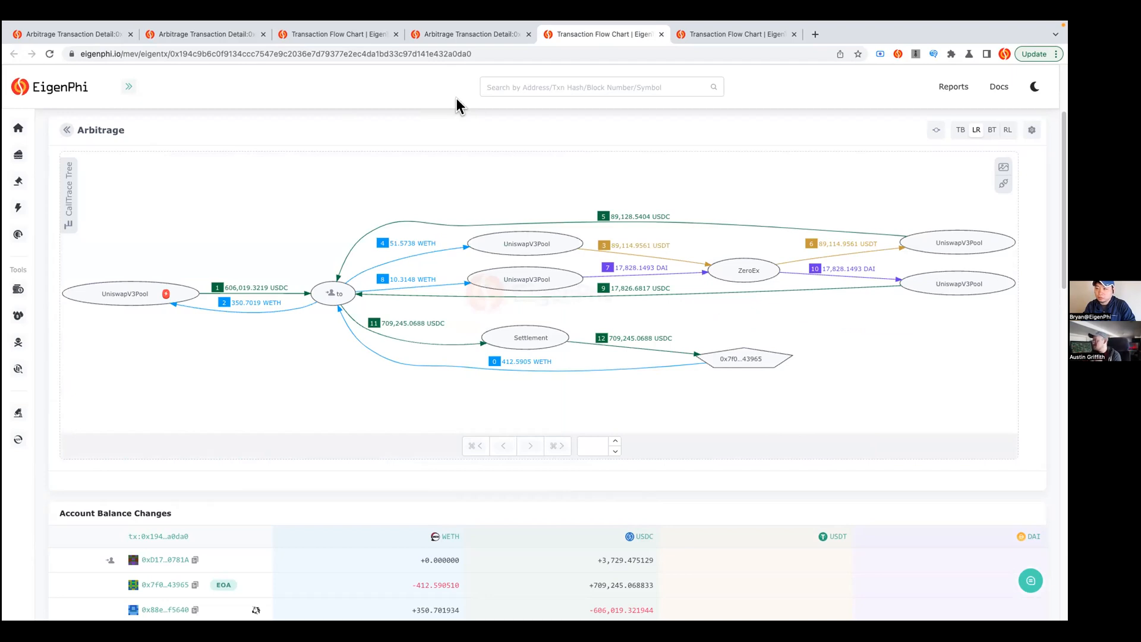
pyautogui.scroll(3)
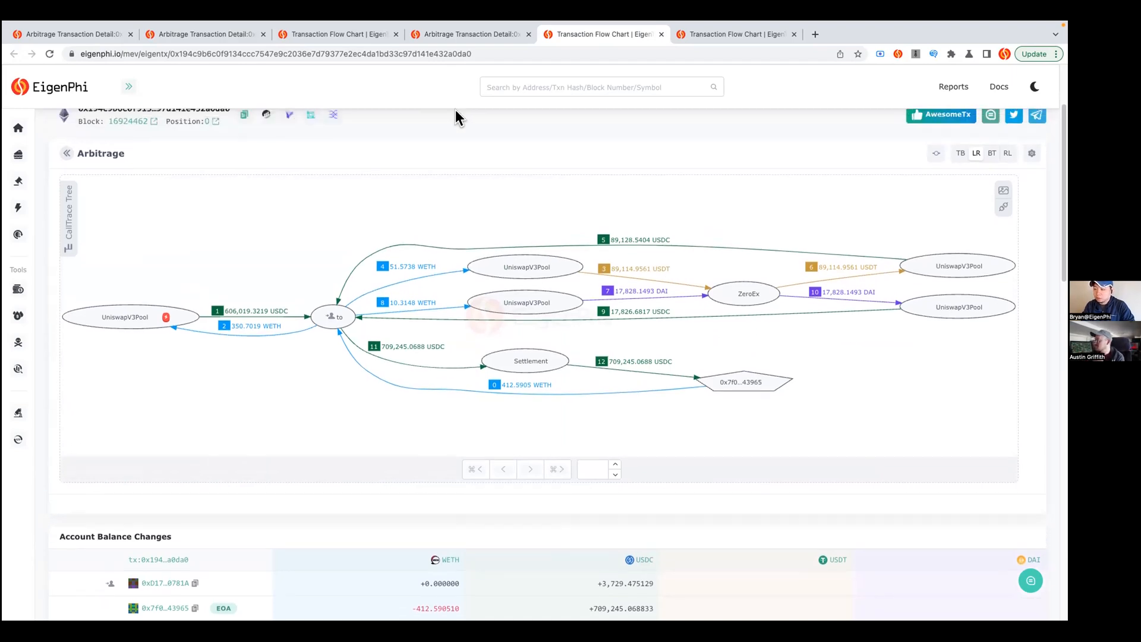
pyautogui.scroll(3)
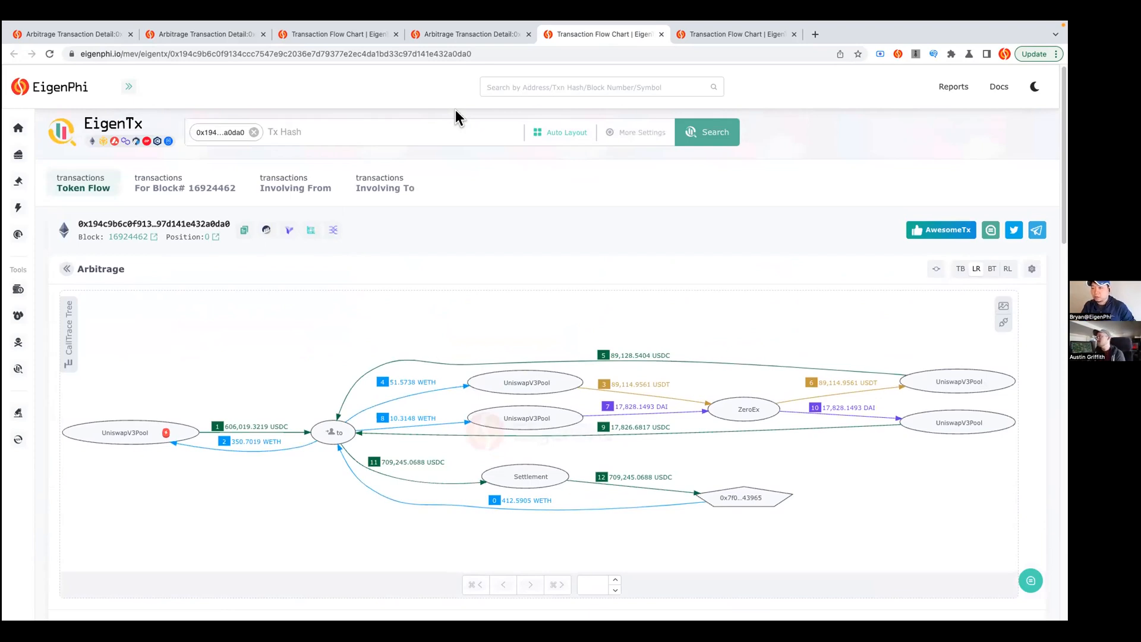
pyautogui.moveTo(588, 174)
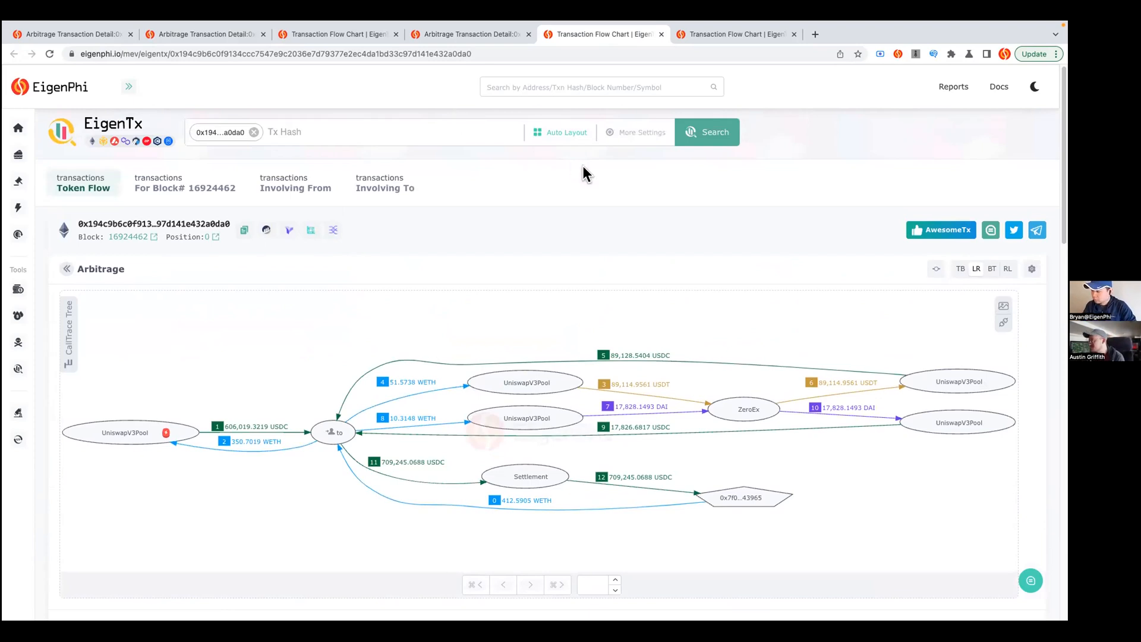
pyautogui.moveTo(510, 184)
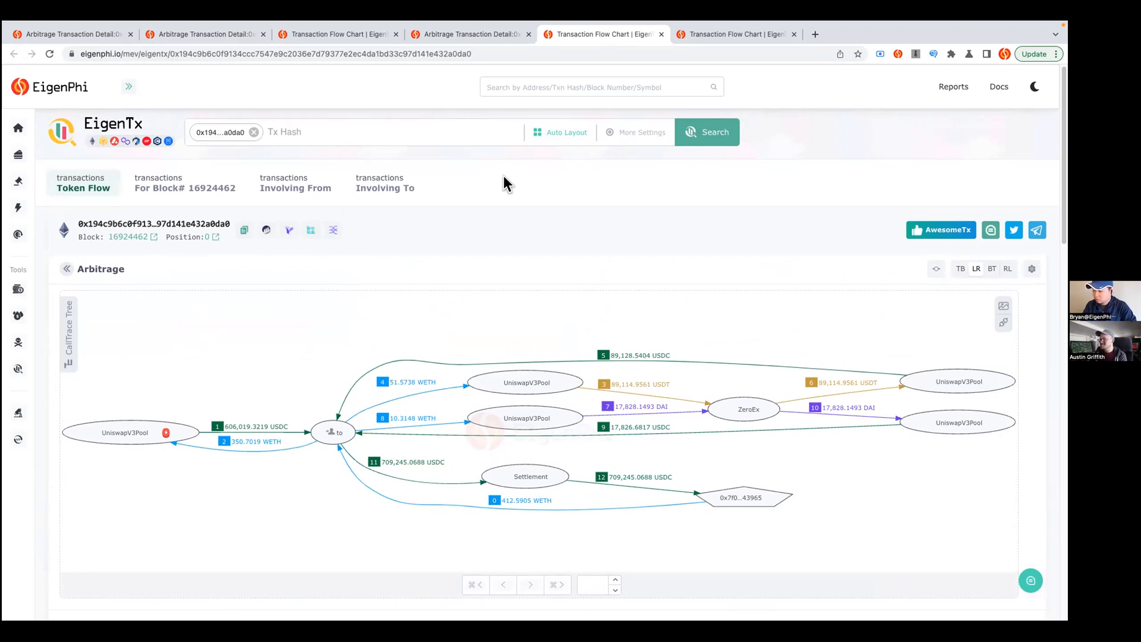
pyautogui.moveTo(337, 56)
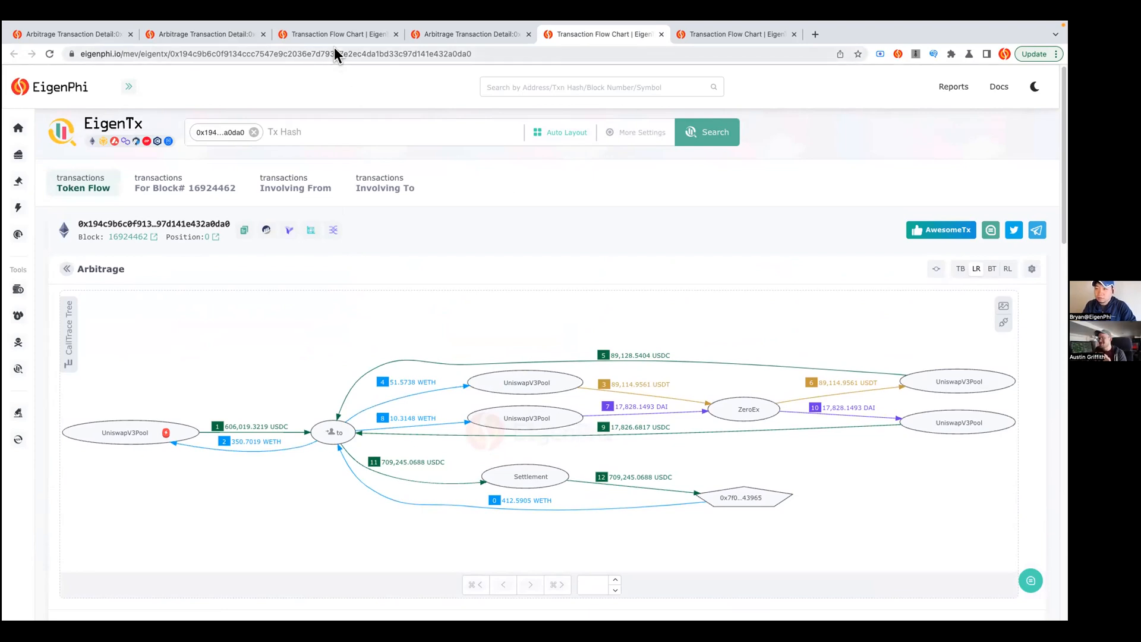